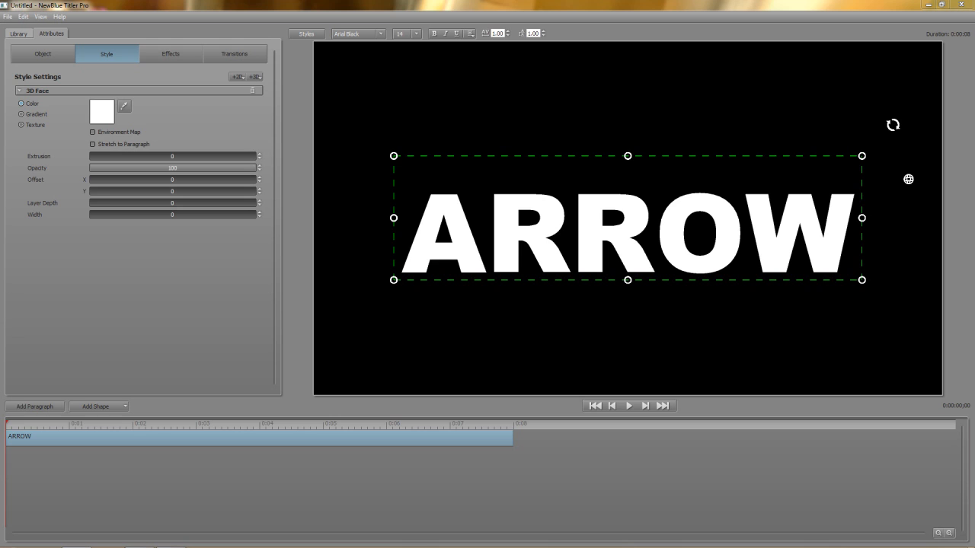
pyautogui.moveTo(373, 350)
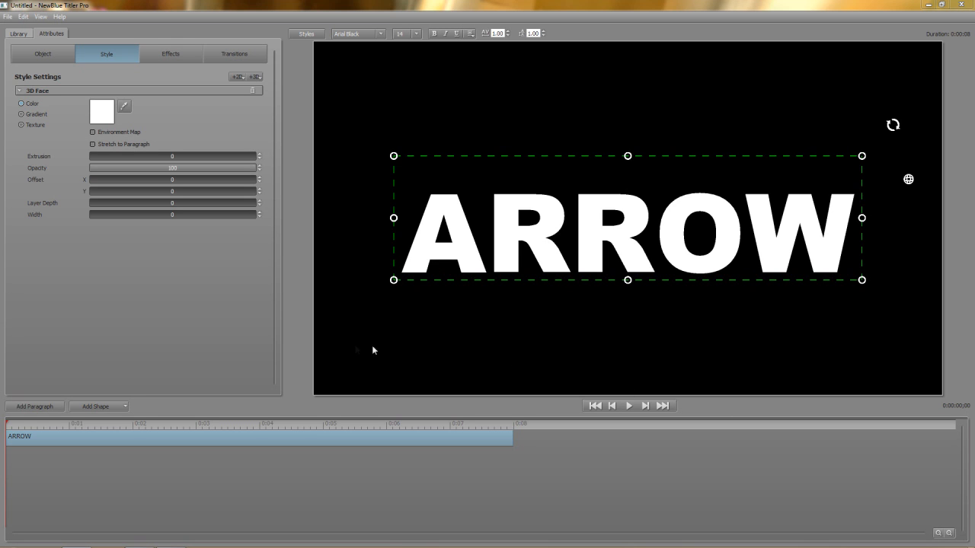
# Colour the ARROW 3D face bright green, after briefly trying blue.
pyautogui.click(102, 112)
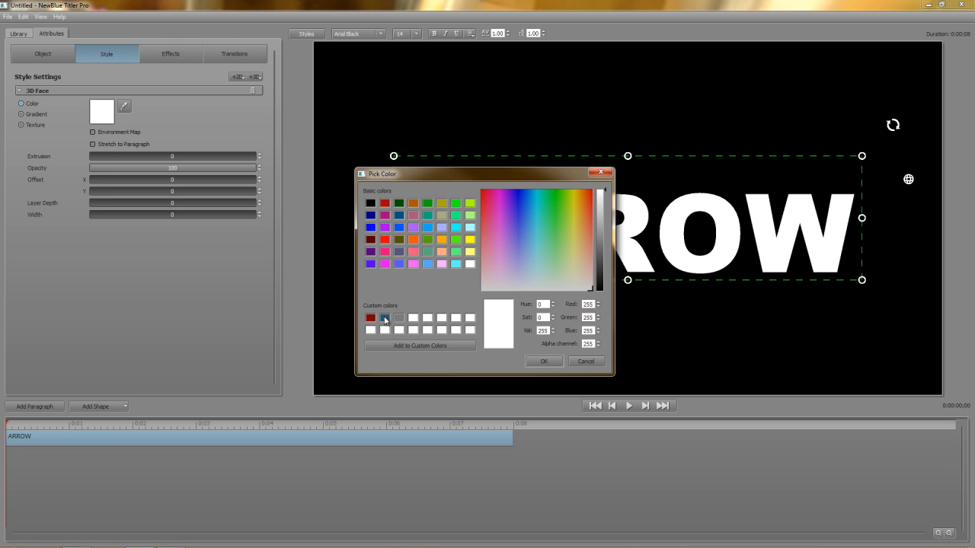
pyautogui.click(543, 361)
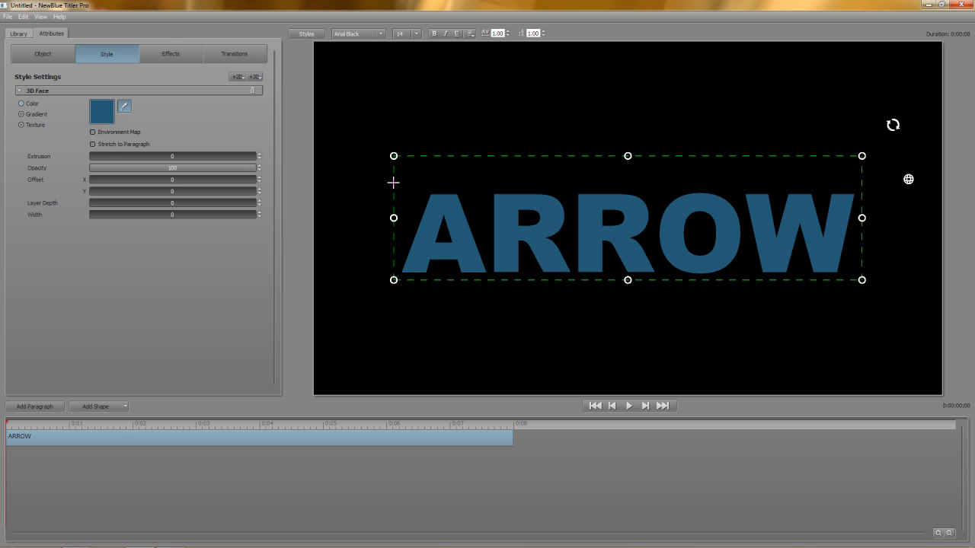
pyautogui.click(101, 111)
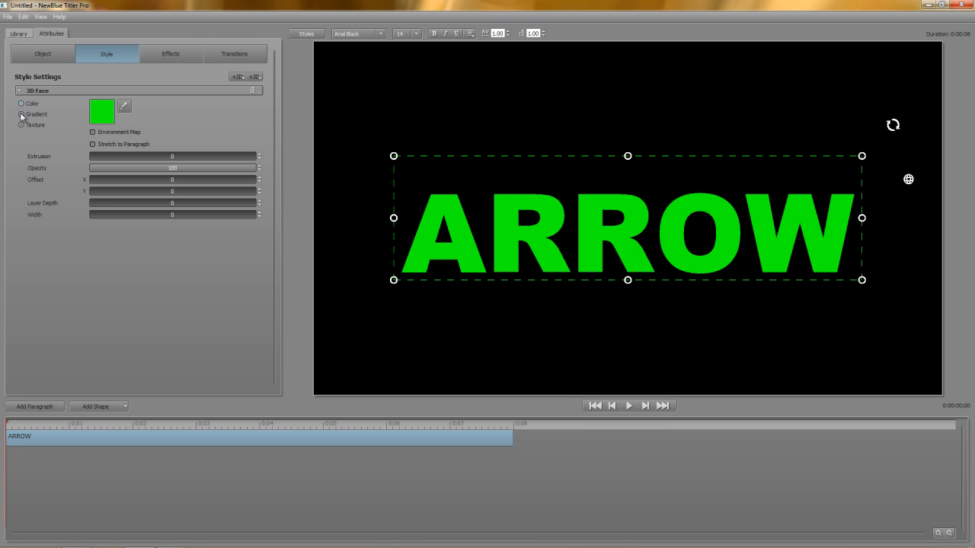
# Switch the ARROW face fill to a gradient with red and white points.
pyautogui.click(22, 103)
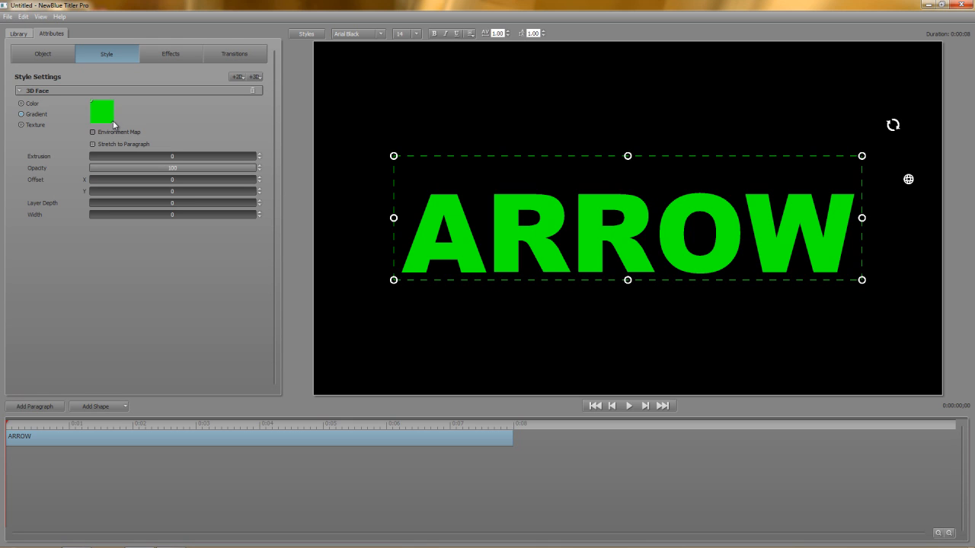
pyautogui.click(101, 111)
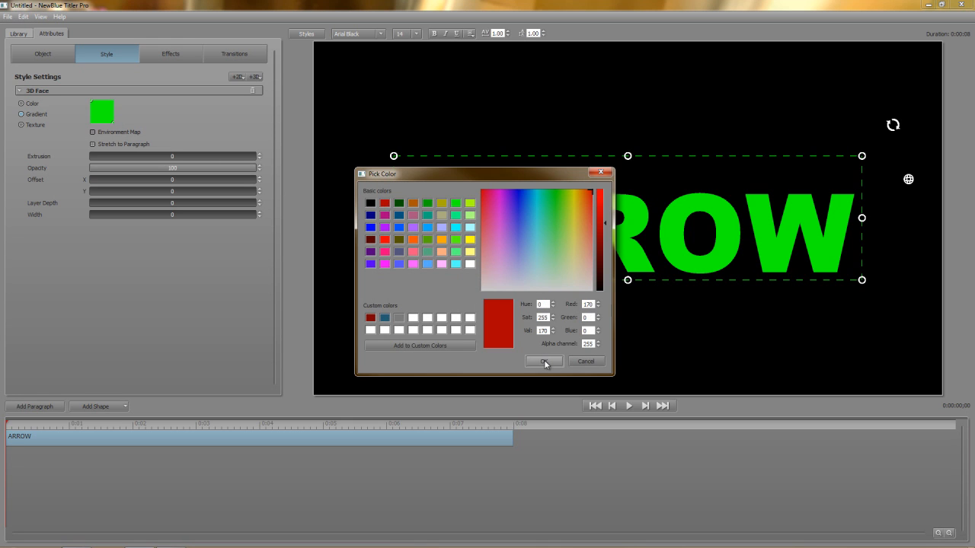
pyautogui.click(543, 361)
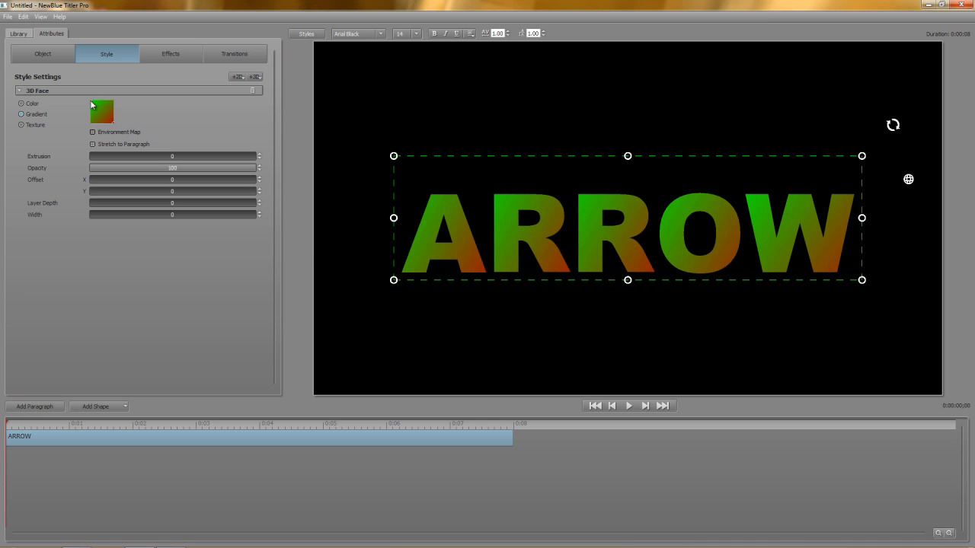
pyautogui.click(101, 111)
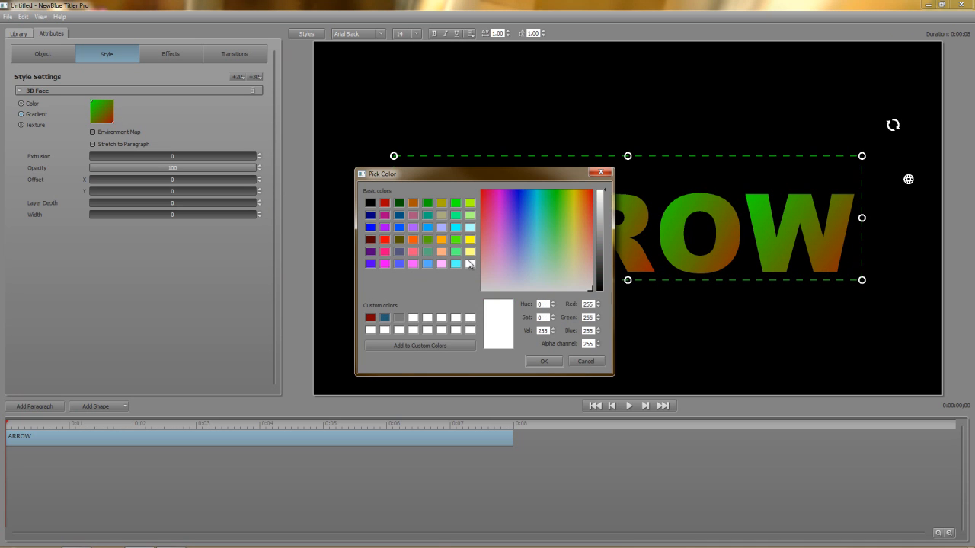
pyautogui.click(543, 361)
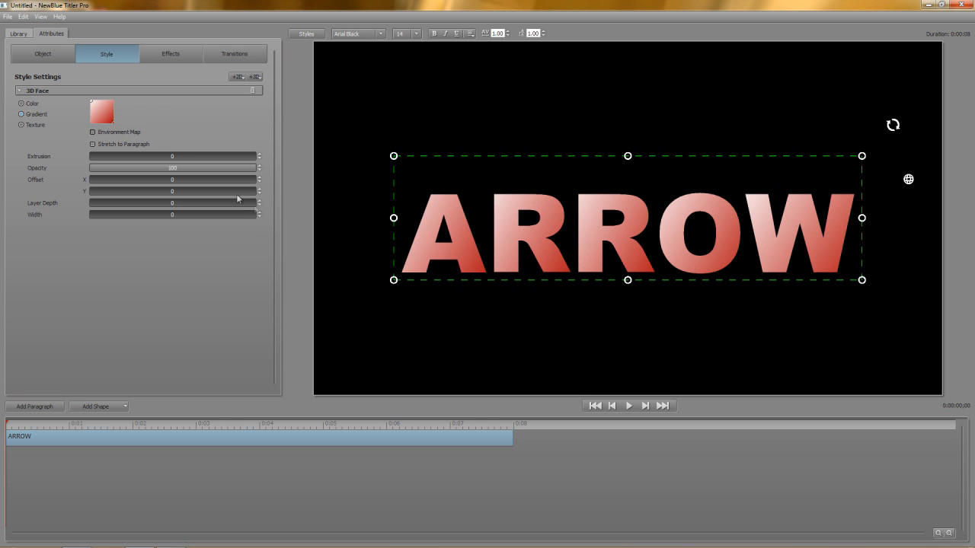
pyautogui.moveTo(112, 125)
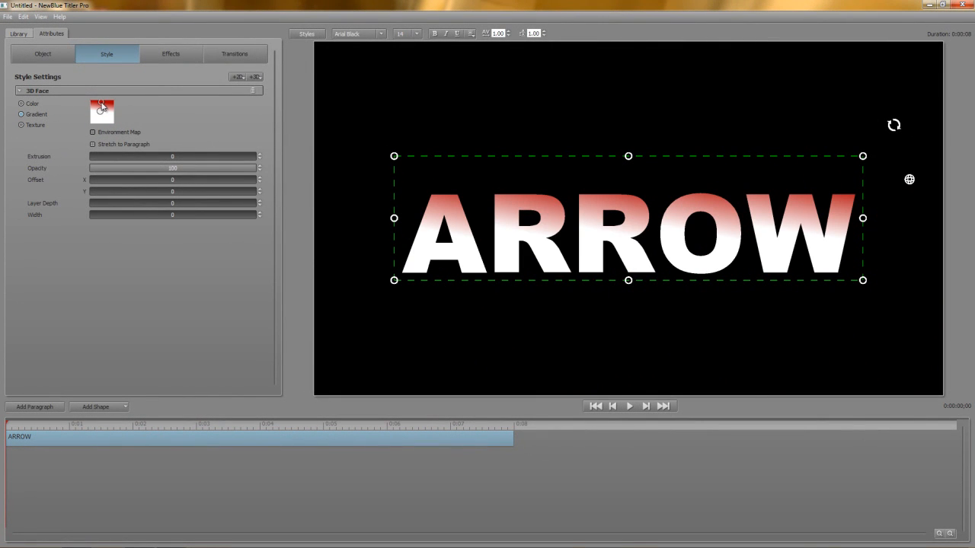
# Give ARROW's face an environment-mapped texture and rotate the title slightly on Y.
pyautogui.click(21, 125)
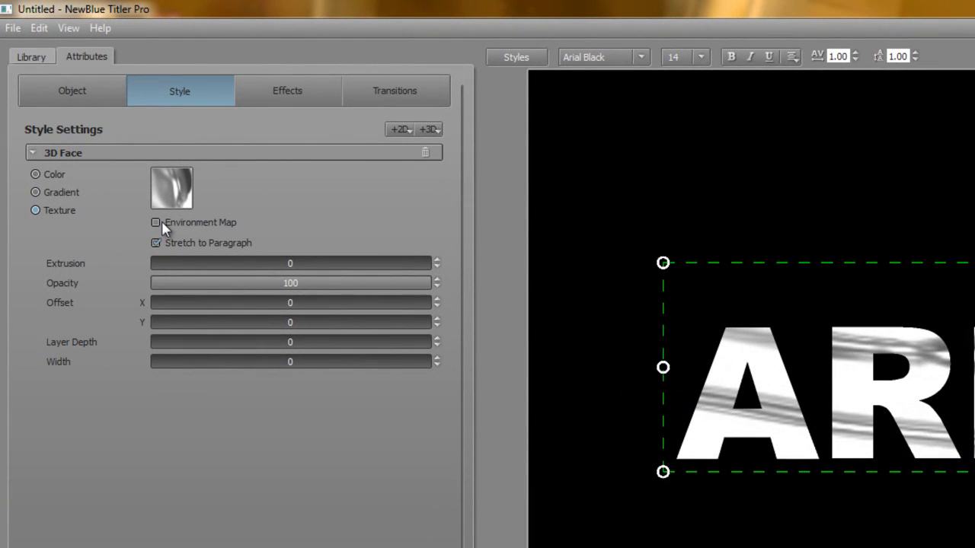
pyautogui.moveTo(183, 231)
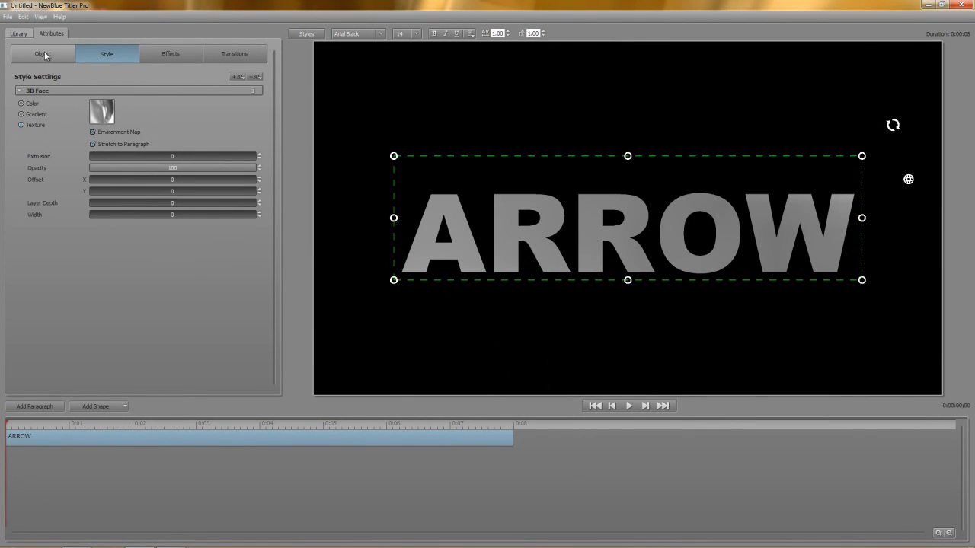
pyautogui.click(43, 53)
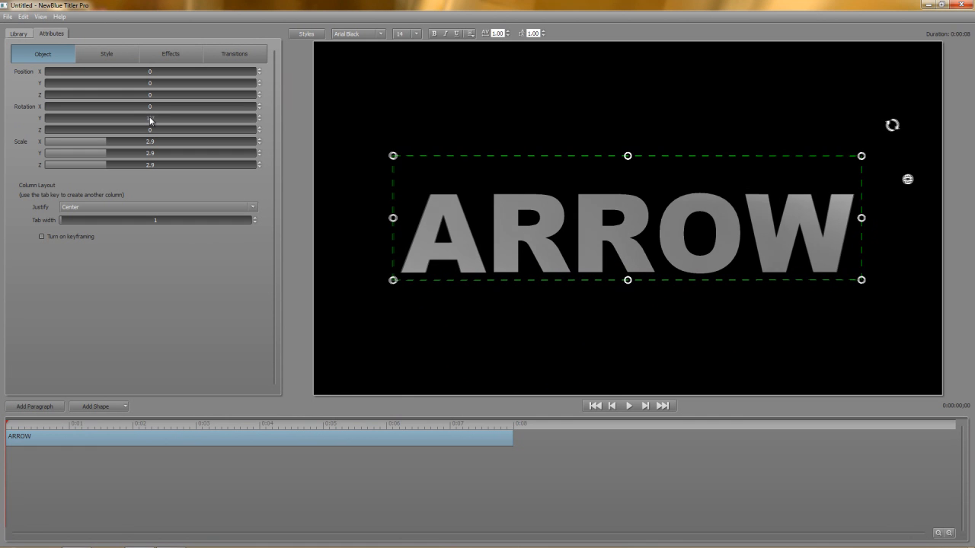
pyautogui.moveTo(150, 117); pyautogui.dragTo(156, 118)
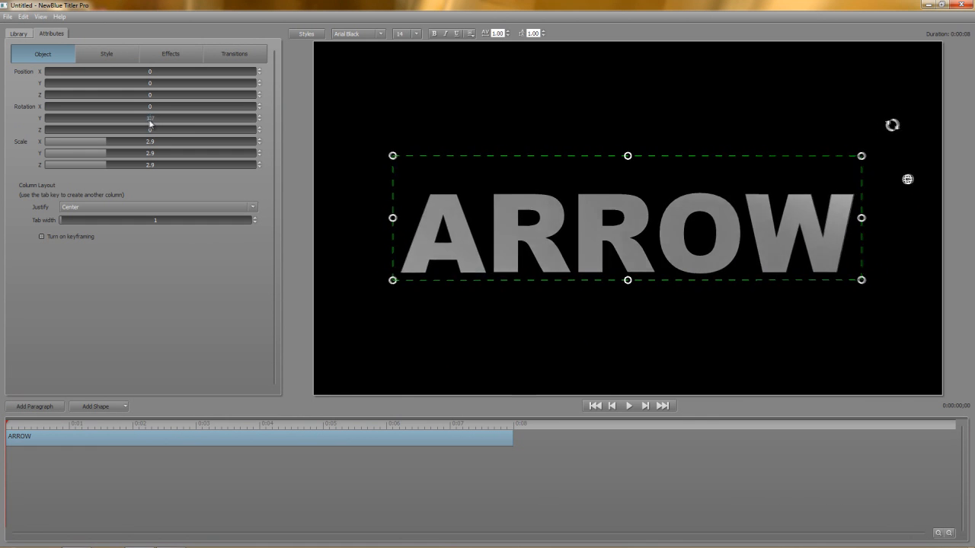
pyautogui.click(107, 53)
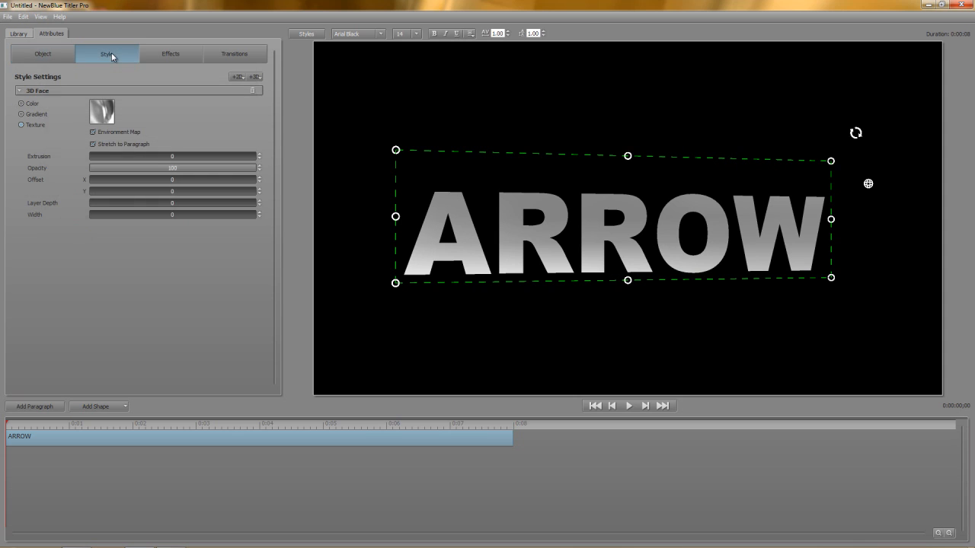
# Give ARROW a blue gradient face and extrude the letters into 3D depth.
pyautogui.click(21, 115)
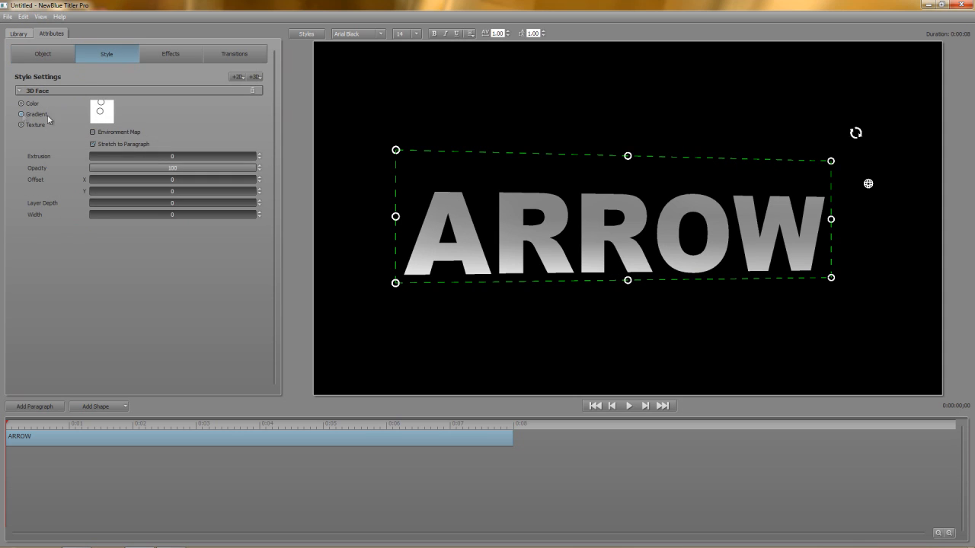
pyautogui.click(100, 103)
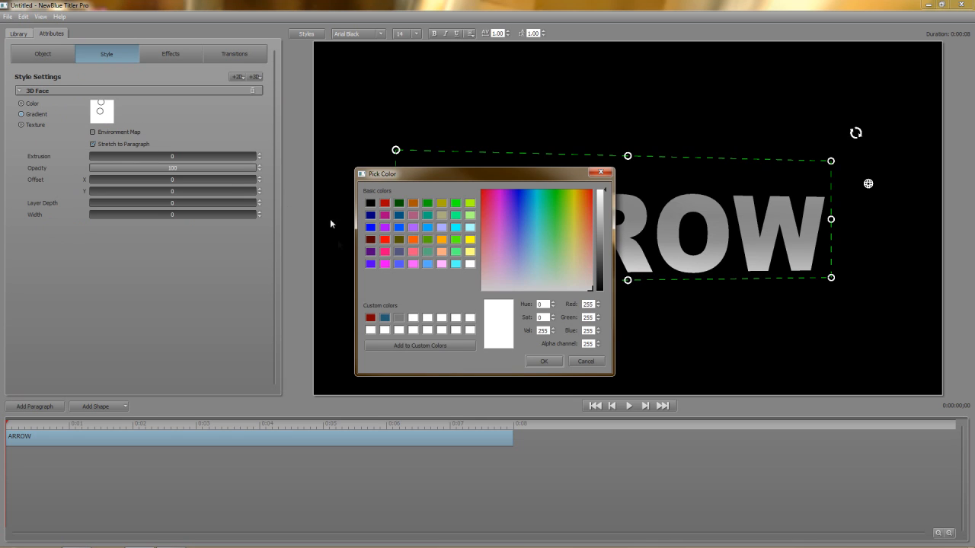
pyautogui.click(543, 360)
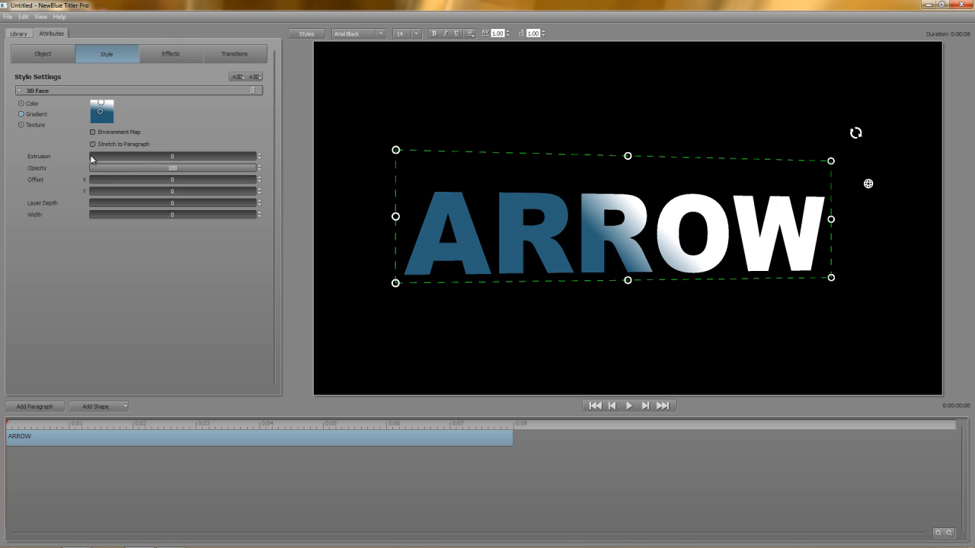
pyautogui.moveTo(92, 156); pyautogui.dragTo(99, 156)
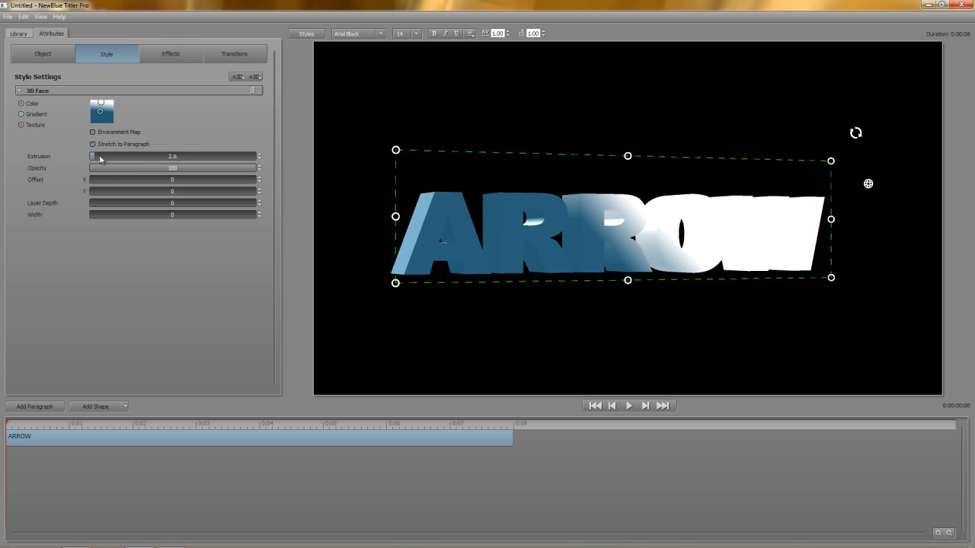
pyautogui.click(42, 53)
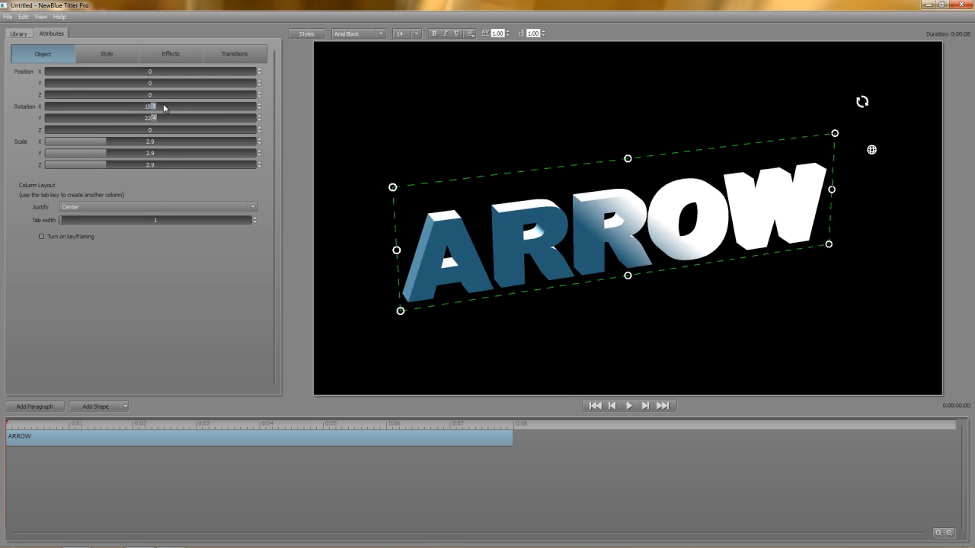
# Tilt ARROW around its horizontal axis and test face opacity, restoring it to full.
pyautogui.moveTo(150, 106); pyautogui.dragTo(160, 106)
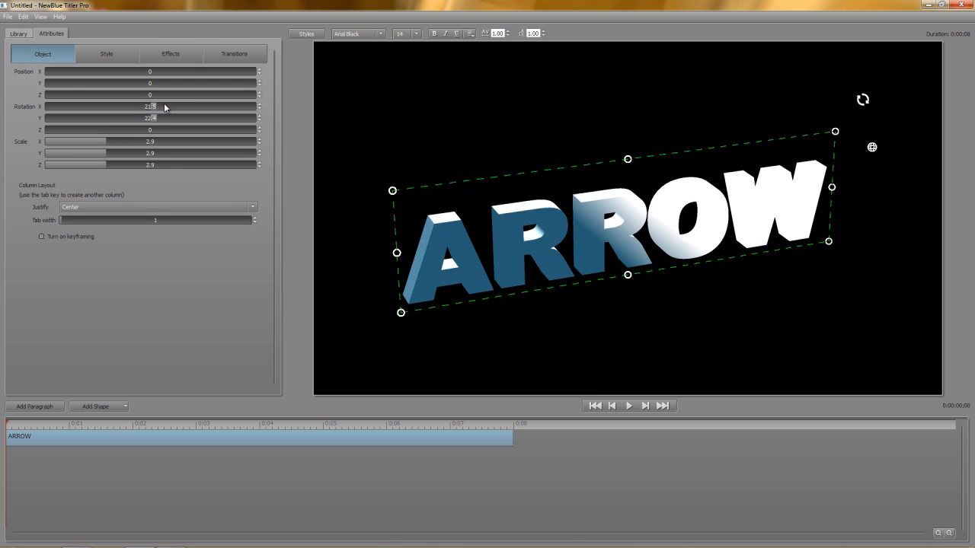
pyautogui.click(105, 53)
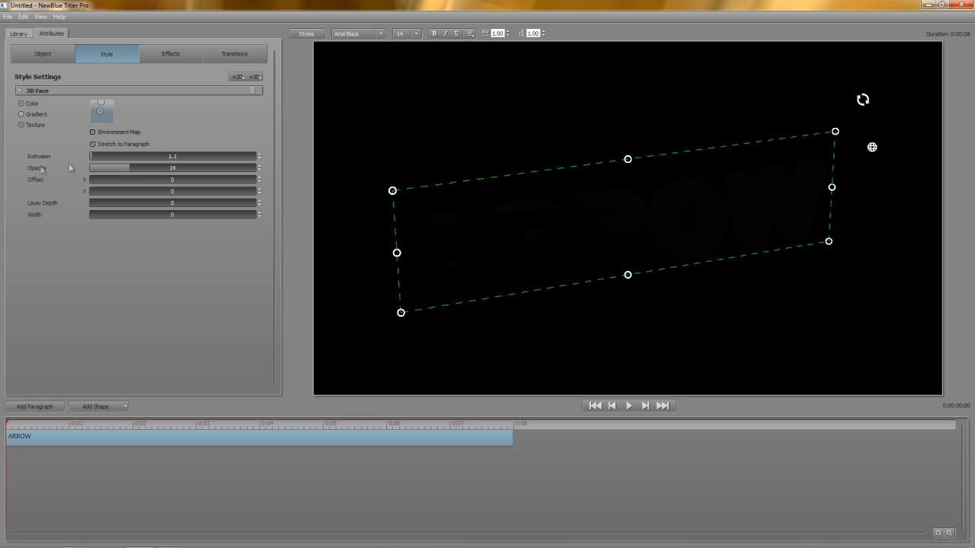
pyautogui.moveTo(111, 167); pyautogui.dragTo(100, 167)
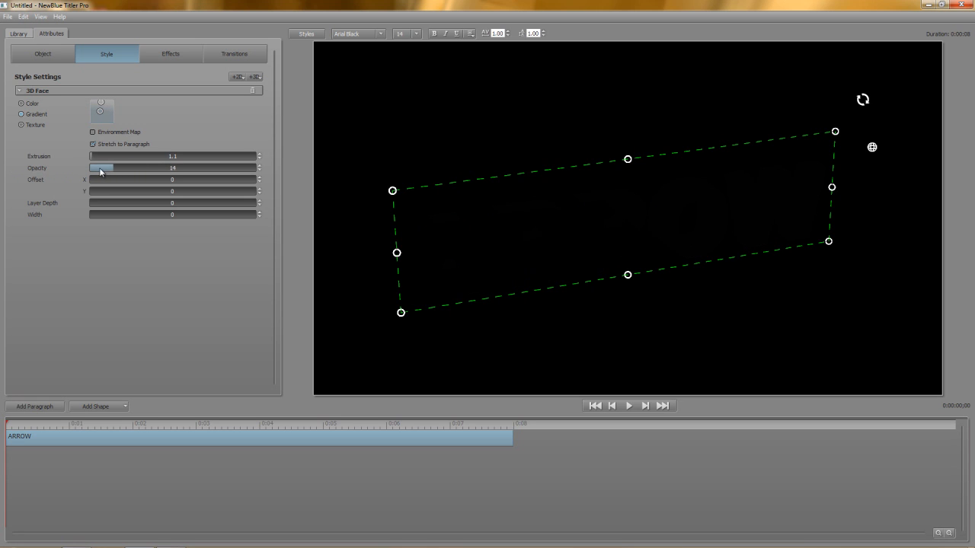
pyautogui.moveTo(102, 168); pyautogui.dragTo(259, 168)
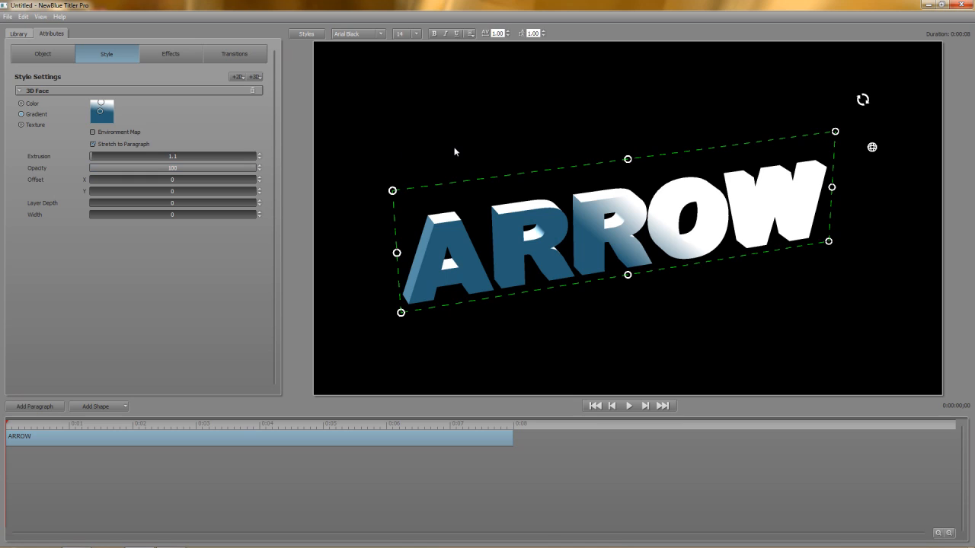
pyautogui.moveTo(253, 282)
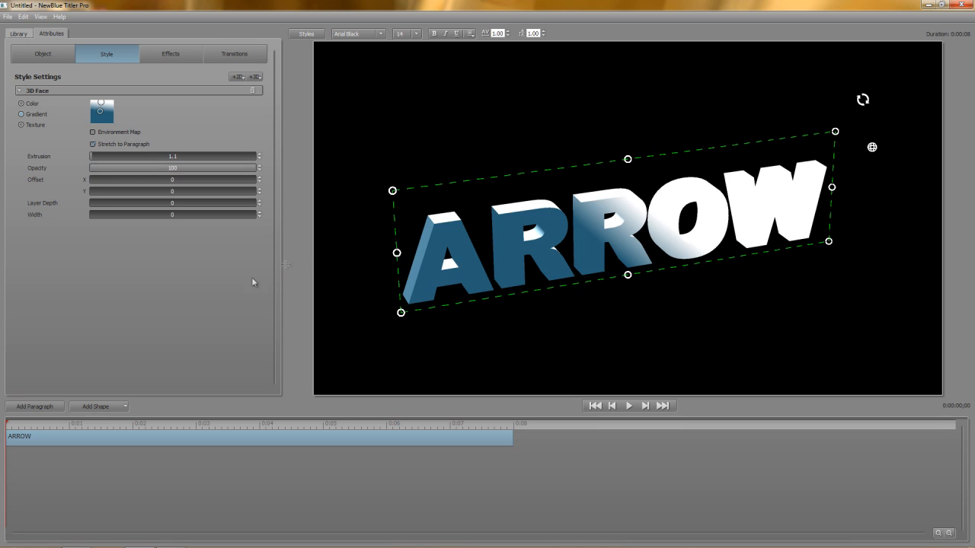
pyautogui.moveTo(221, 282)
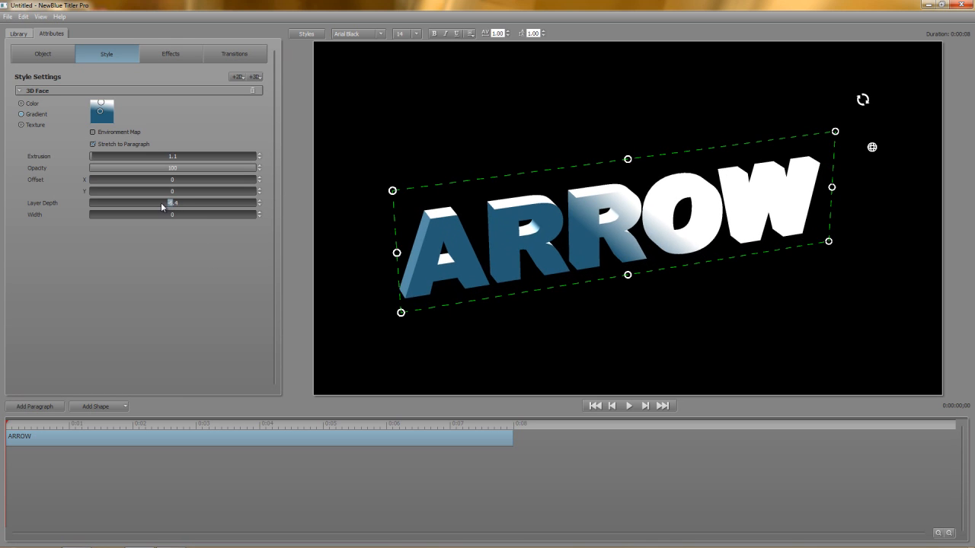
# Set the 3D face layer depth to 0.6 with width at 0.
pyautogui.moveTo(171, 202); pyautogui.dragTo(169, 203)
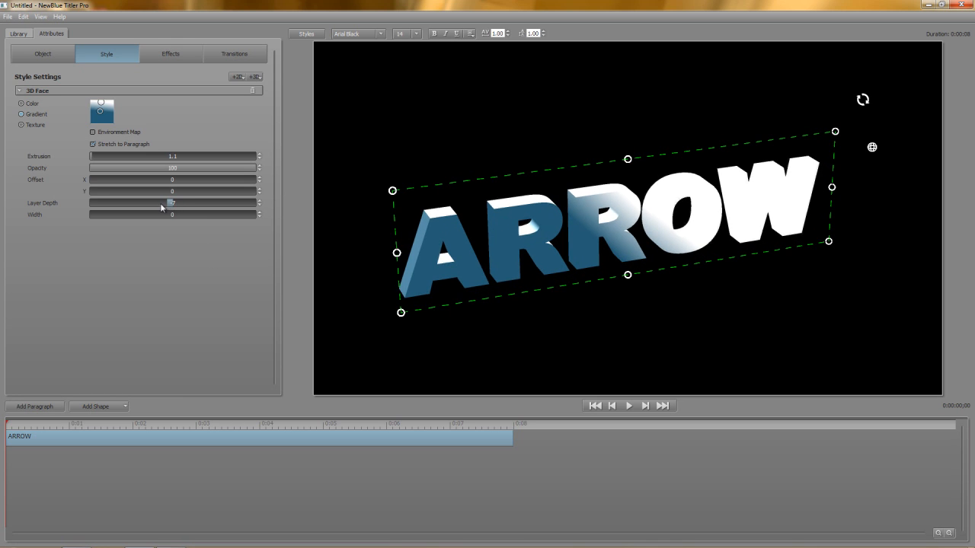
pyautogui.moveTo(169, 202); pyautogui.dragTo(162, 202)
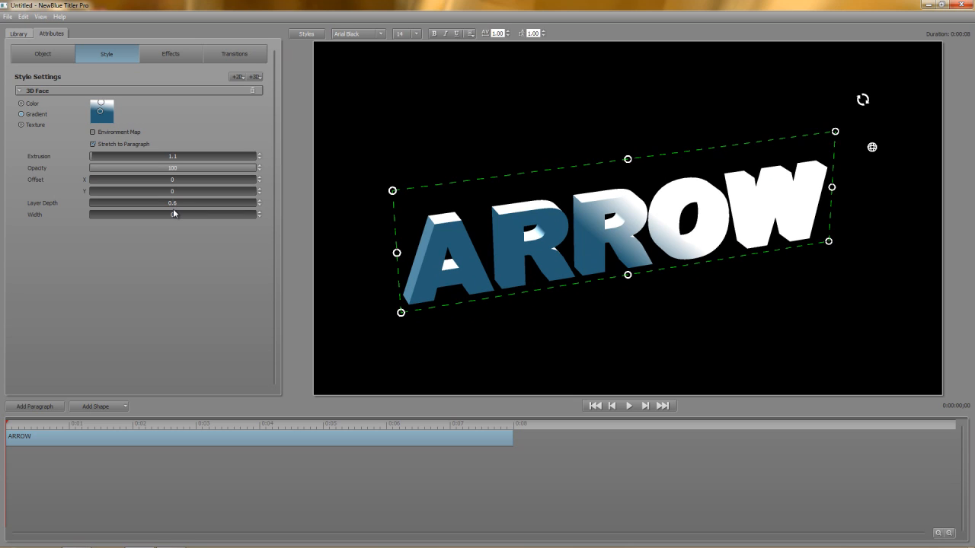
pyautogui.moveTo(174, 219)
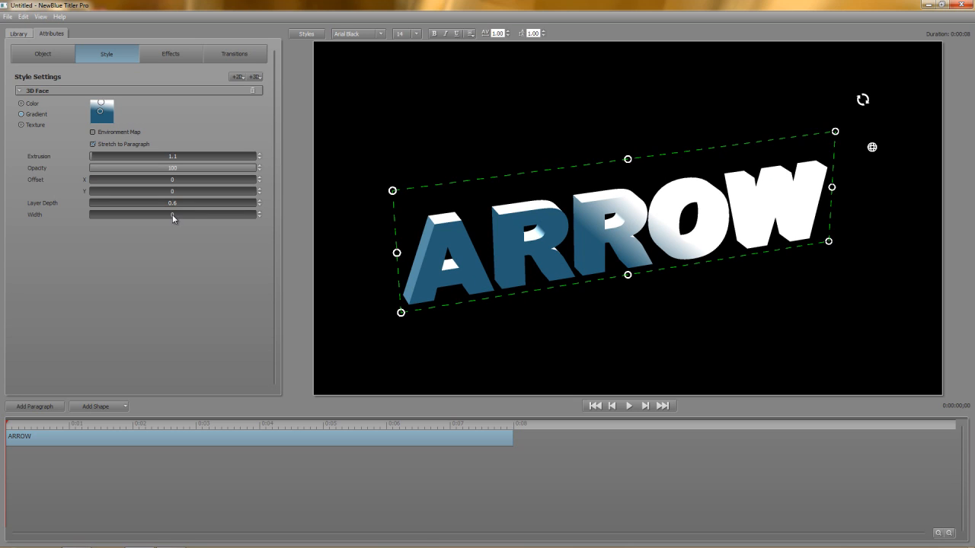
pyautogui.moveTo(99, 214); pyautogui.dragTo(175, 214)
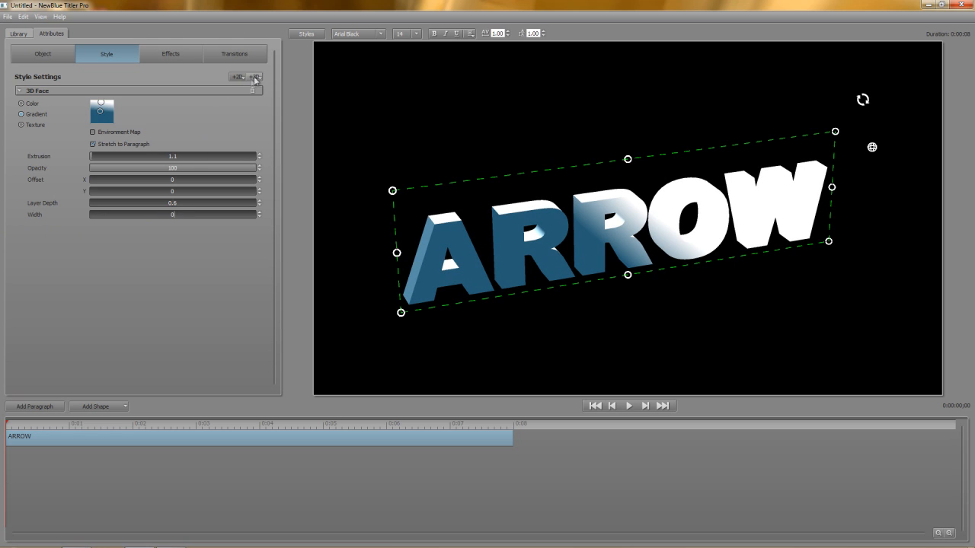
# Add a red outline layer to ARROW with layer depth 1.2.
pyautogui.click(255, 76)
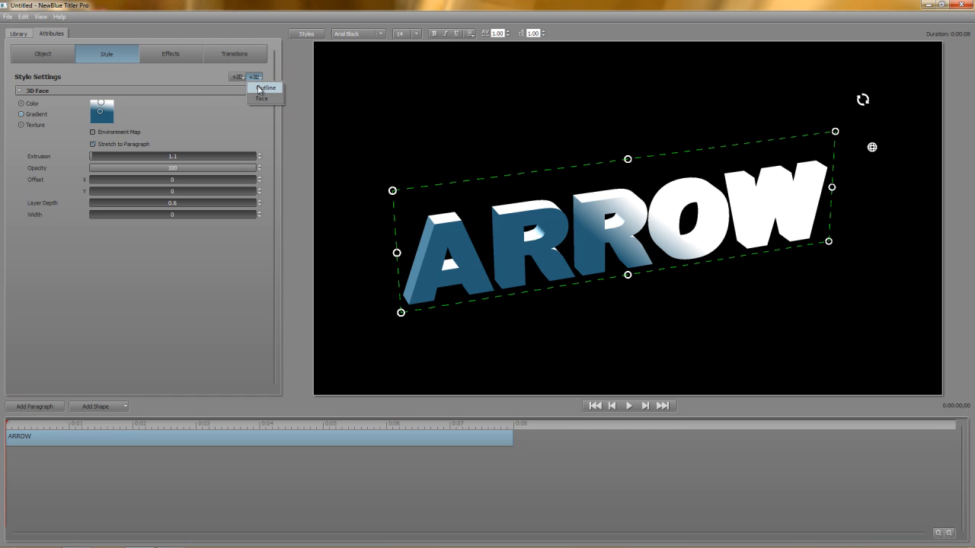
pyautogui.click(265, 87)
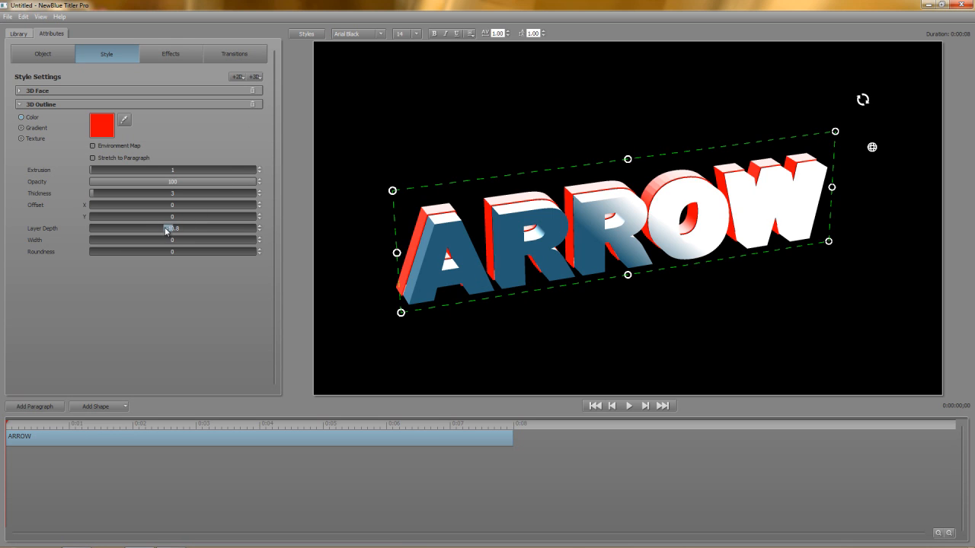
pyautogui.moveTo(171, 227); pyautogui.dragTo(185, 227)
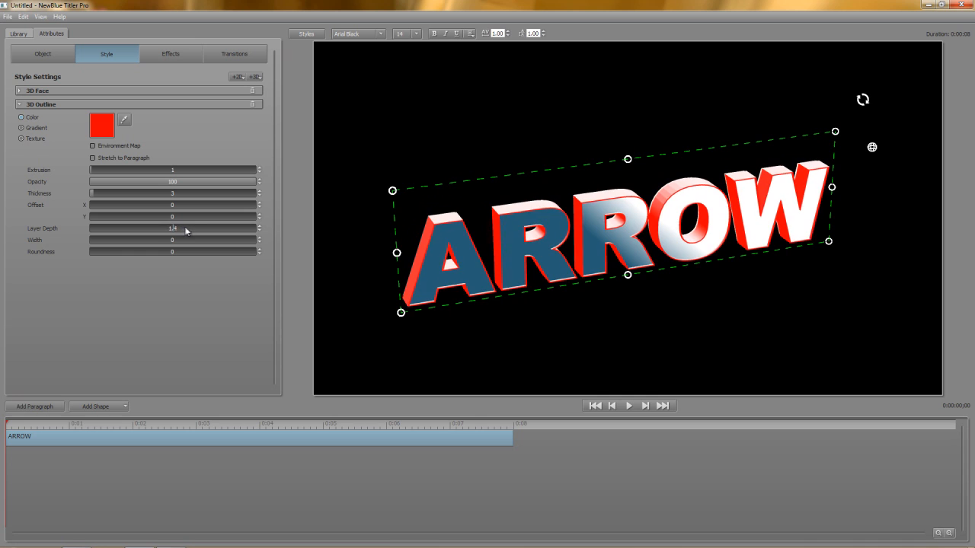
pyautogui.moveTo(175, 228); pyautogui.dragTo(181, 228)
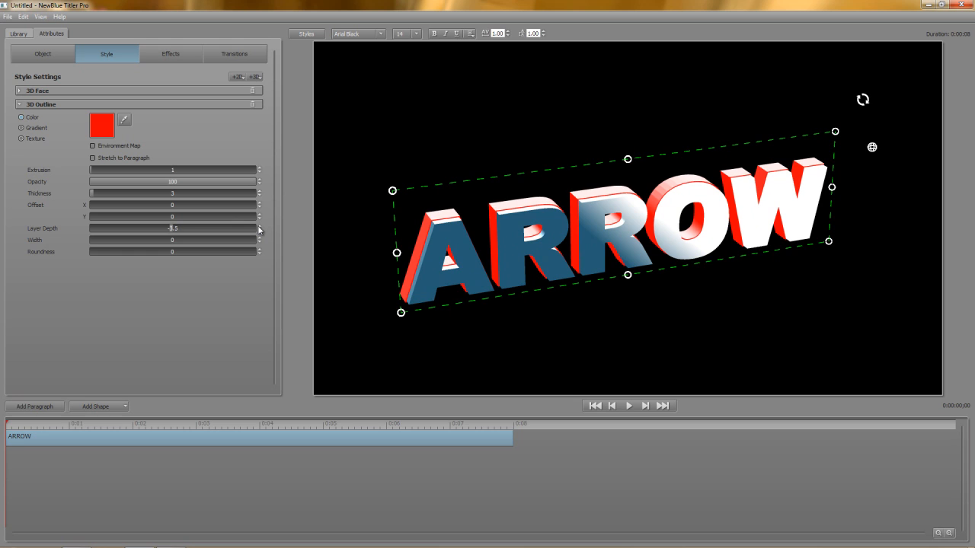
pyautogui.moveTo(173, 228); pyautogui.dragTo(174, 227)
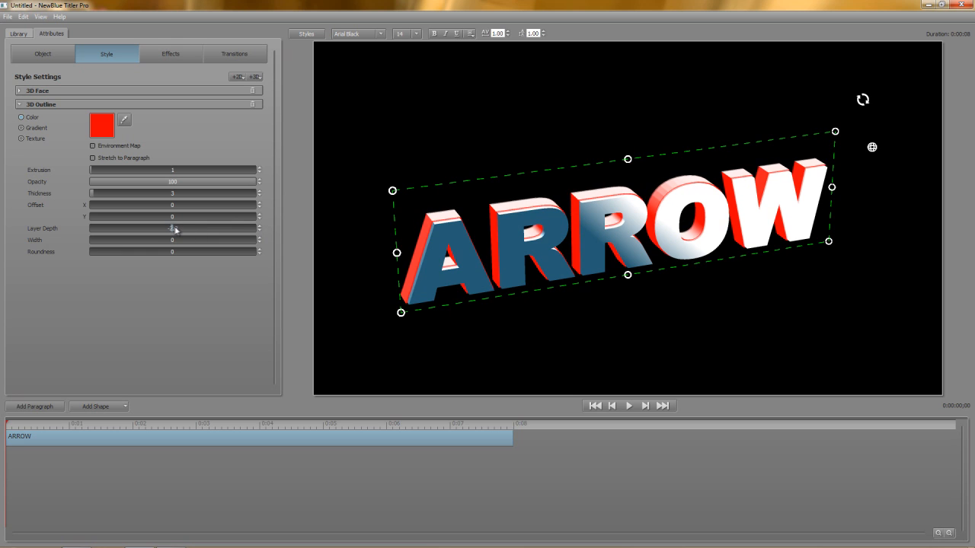
pyautogui.moveTo(172, 229); pyautogui.dragTo(173, 229)
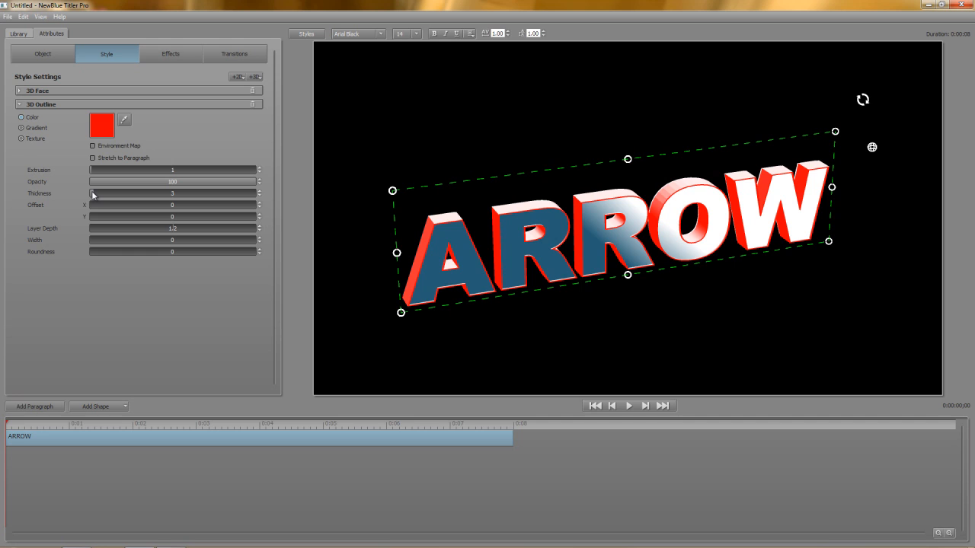
# Set the outline thickness to 7.8 and width to -5.5.
pyautogui.moveTo(91, 194); pyautogui.dragTo(98, 193)
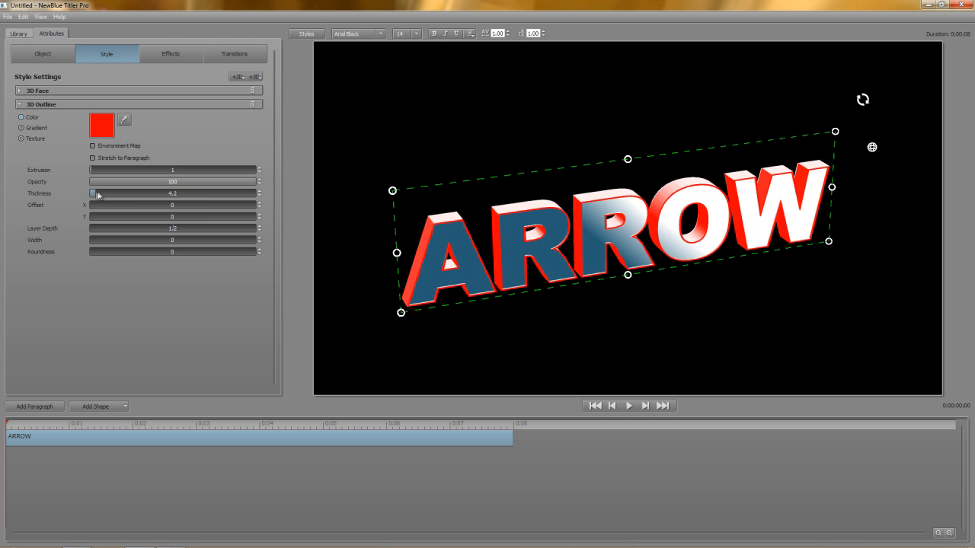
pyautogui.moveTo(92, 193); pyautogui.dragTo(135, 193)
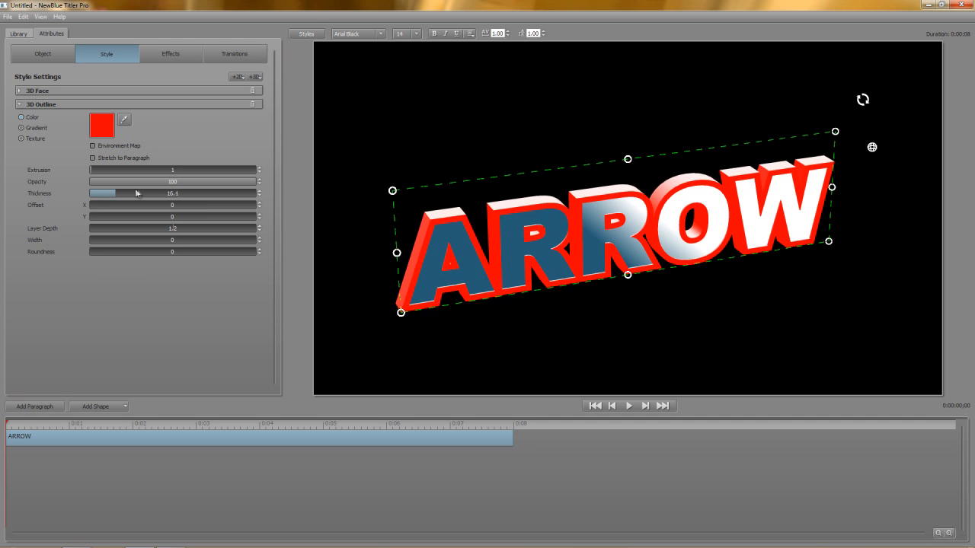
pyautogui.moveTo(110, 192); pyautogui.dragTo(209, 193)
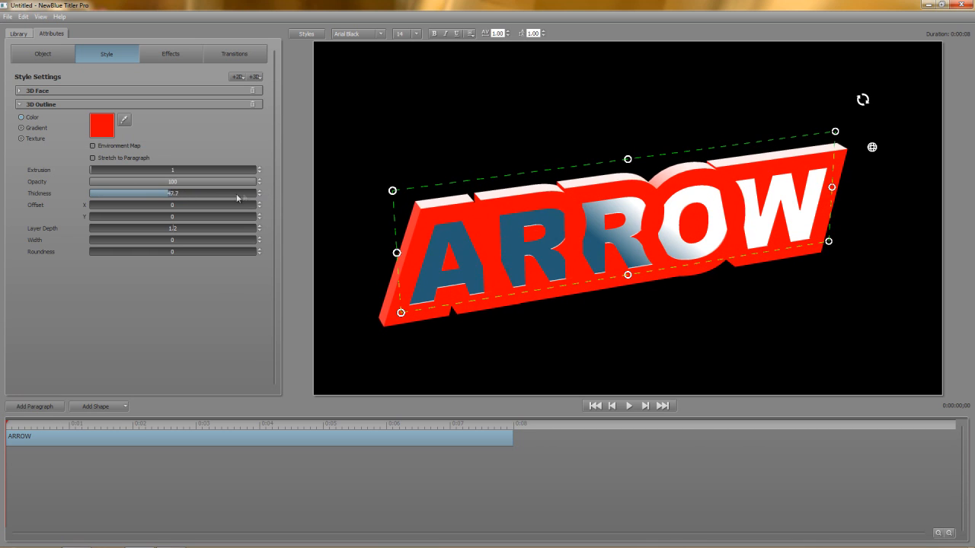
pyautogui.moveTo(161, 193); pyautogui.dragTo(105, 192)
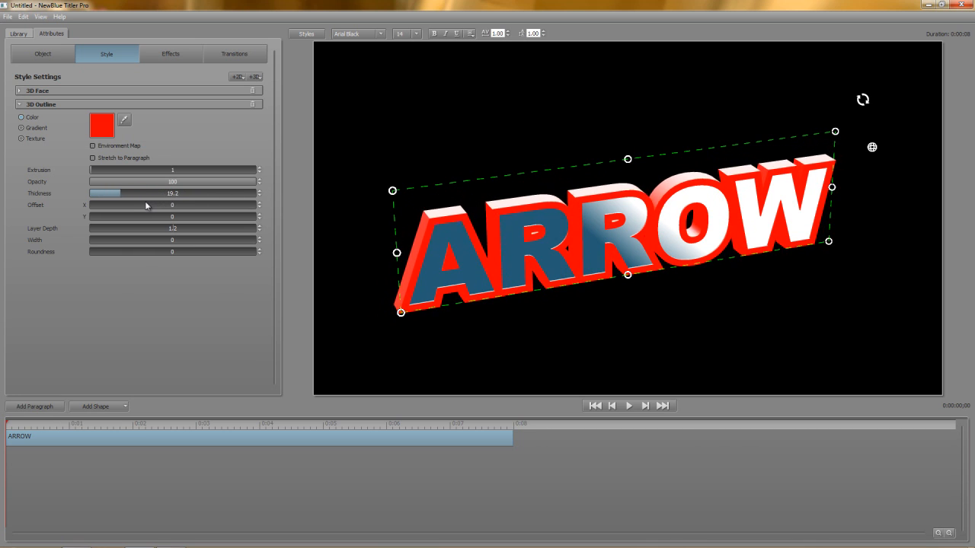
pyautogui.moveTo(106, 193); pyautogui.dragTo(103, 193)
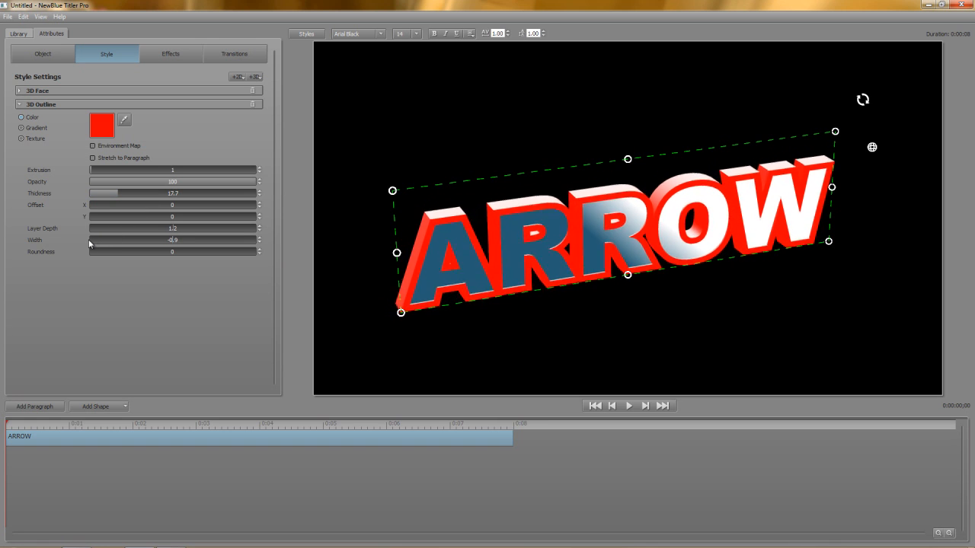
pyautogui.moveTo(89, 240); pyautogui.dragTo(97, 240)
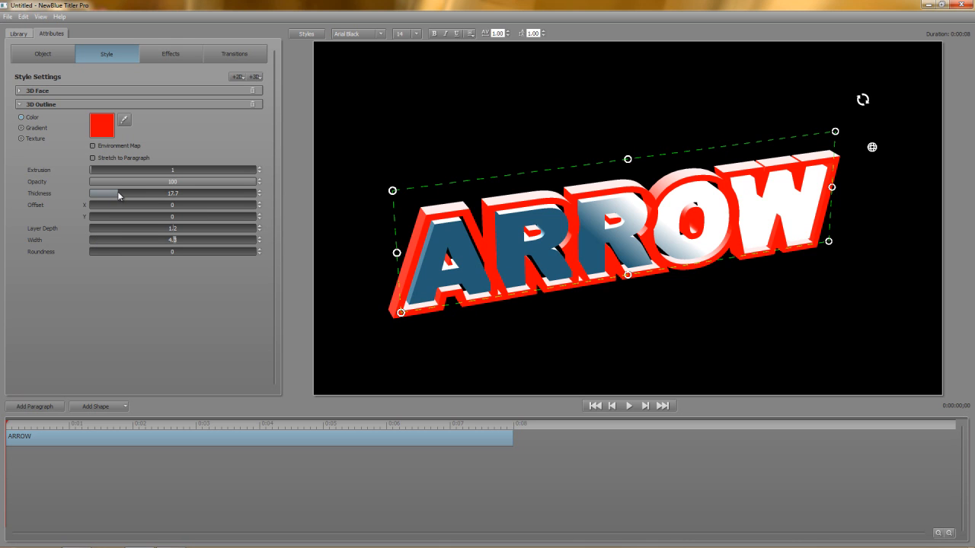
pyautogui.moveTo(107, 193); pyautogui.dragTo(91, 193)
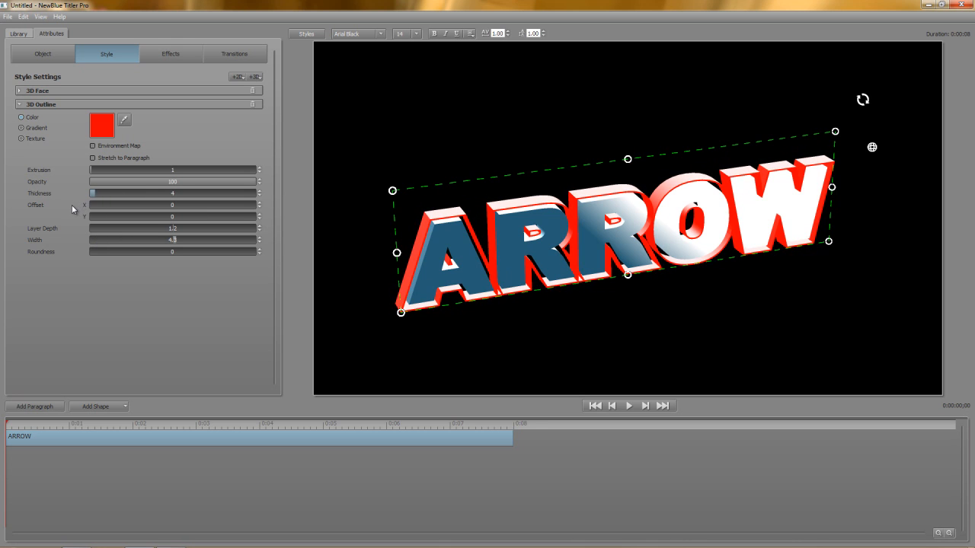
pyautogui.moveTo(92, 192); pyautogui.dragTo(90, 193)
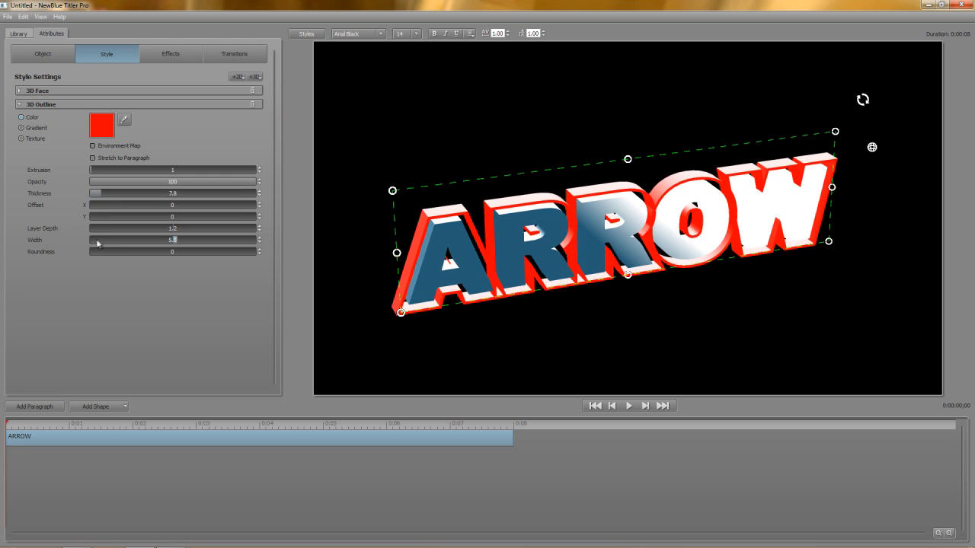
pyautogui.moveTo(98, 240); pyautogui.dragTo(83, 240)
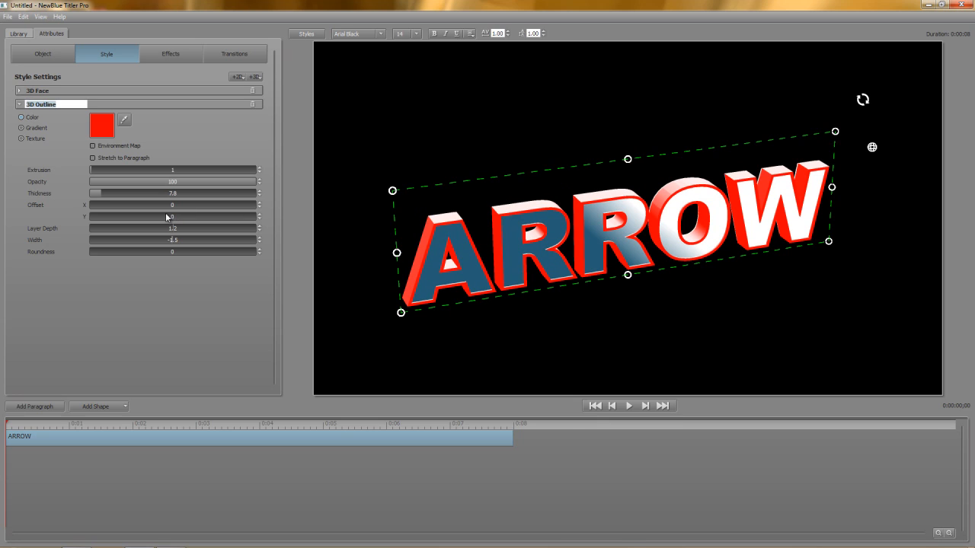
pyautogui.moveTo(132, 253)
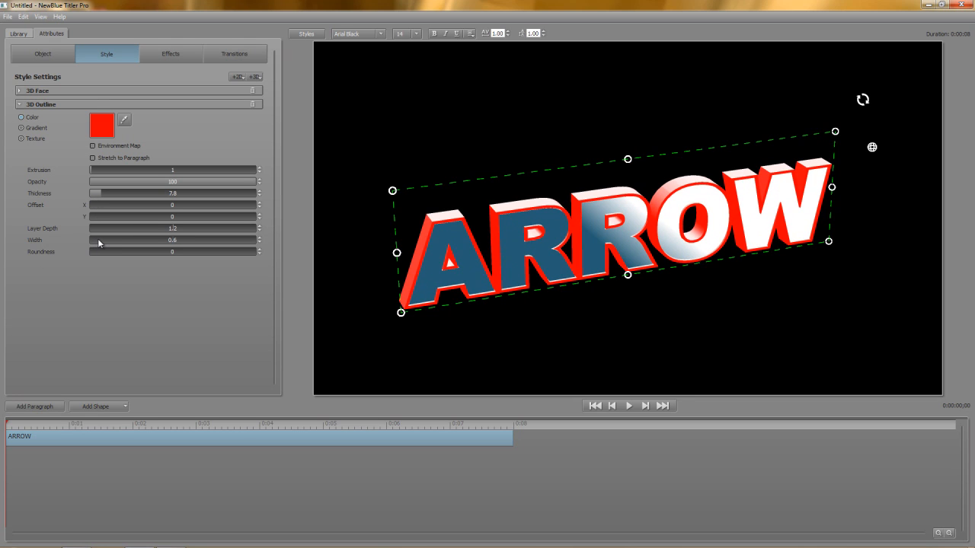
# Reset the outline width near zero, set roundness to 95, and widen the outline.
pyautogui.moveTo(97, 251); pyautogui.dragTo(133, 252)
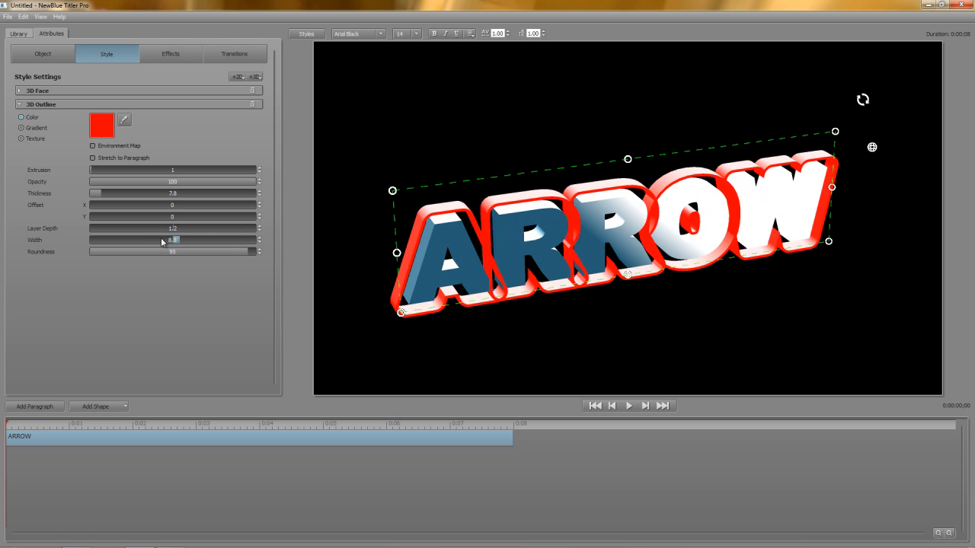
pyautogui.moveTo(174, 240); pyautogui.dragTo(181, 240)
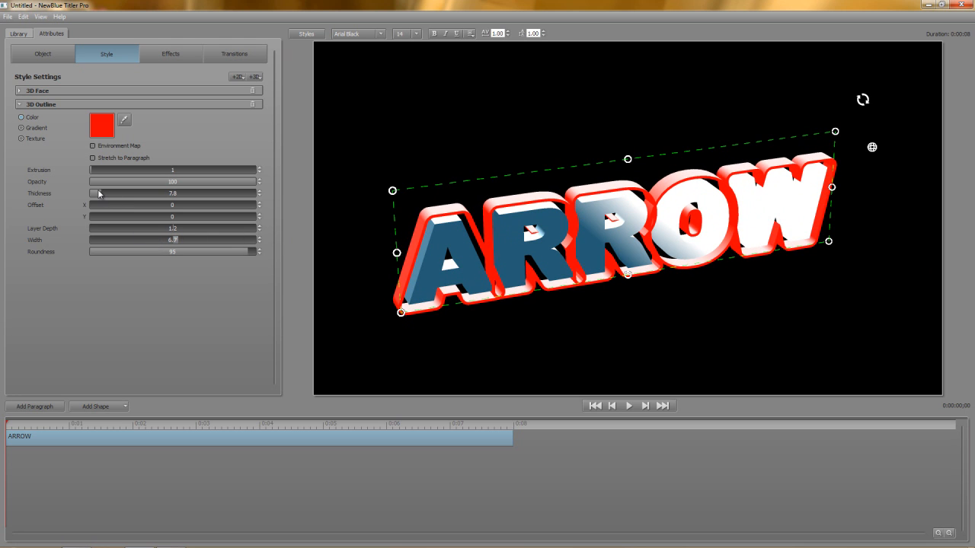
pyautogui.moveTo(99, 193); pyautogui.dragTo(198, 193)
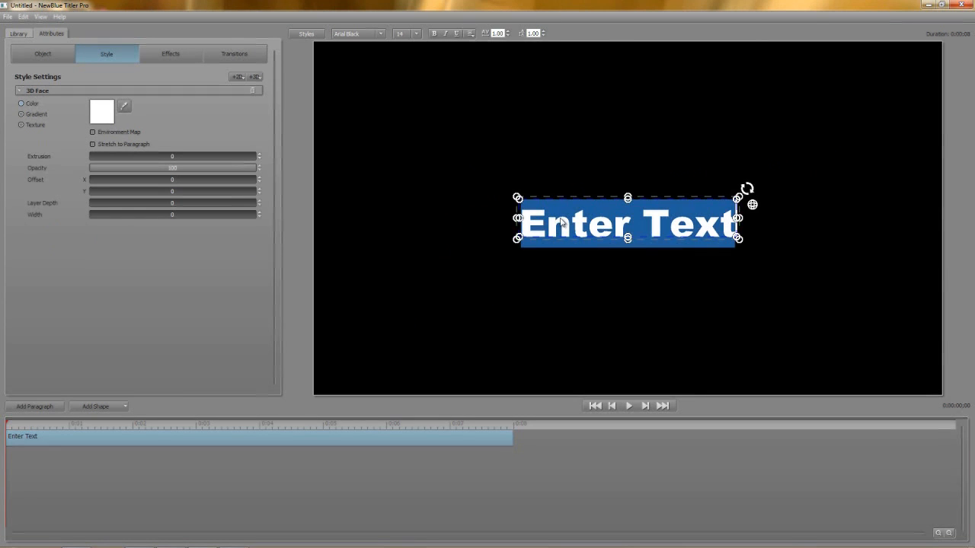
# Enter 'shadow' as the new title text and add a shadow style layer.
pyautogui.write('shadow')
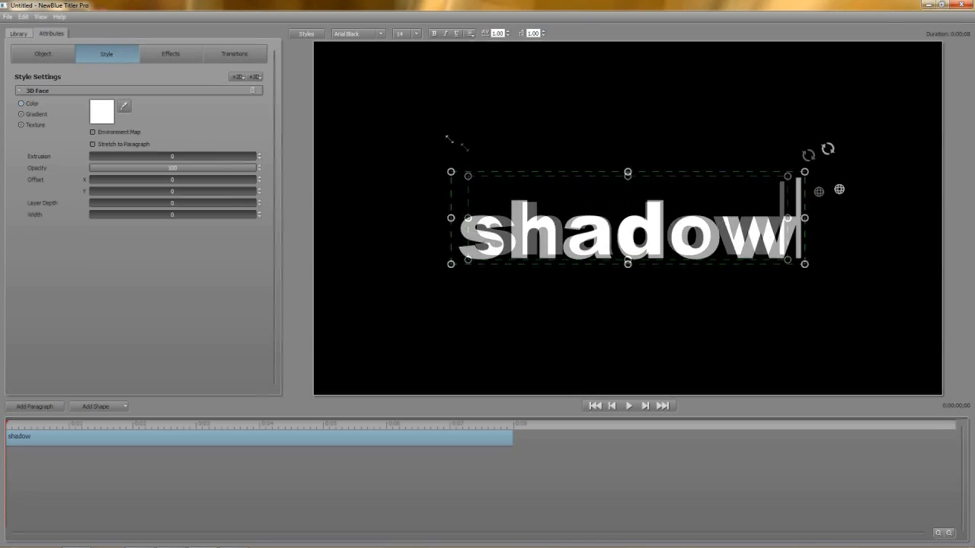
pyautogui.click(40, 17)
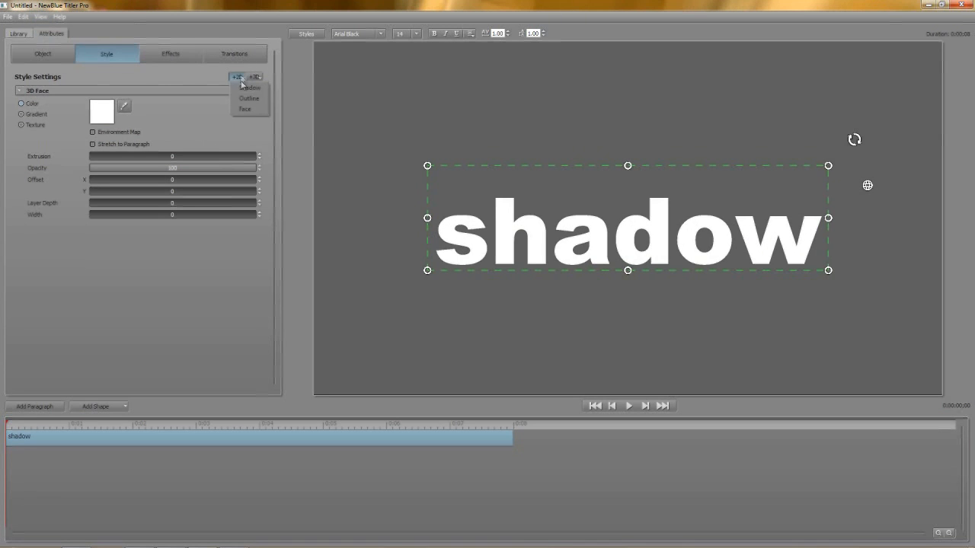
pyautogui.click(251, 87)
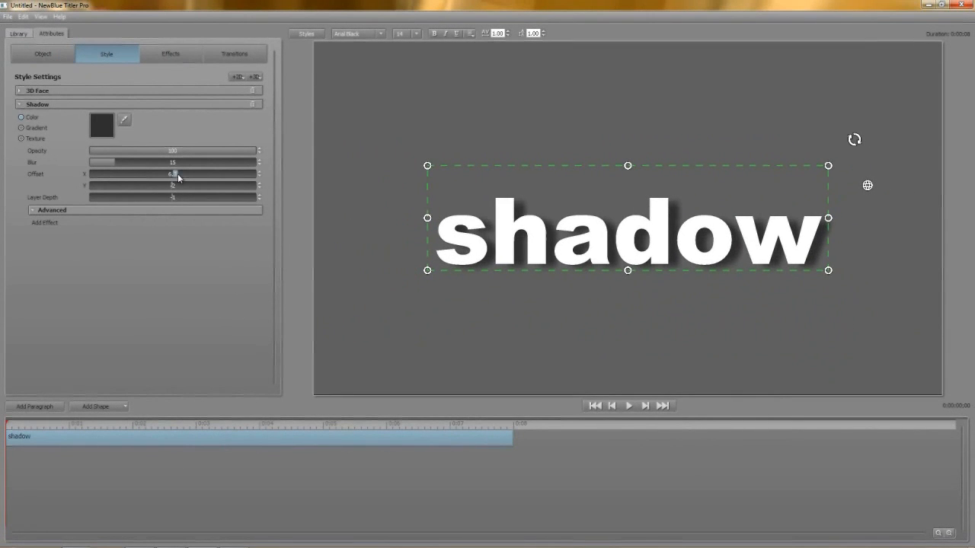
# Make the shadow red with adjusted offset, opacity and moderate blur, then remove the face.
pyautogui.moveTo(179, 185); pyautogui.dragTo(169, 185)
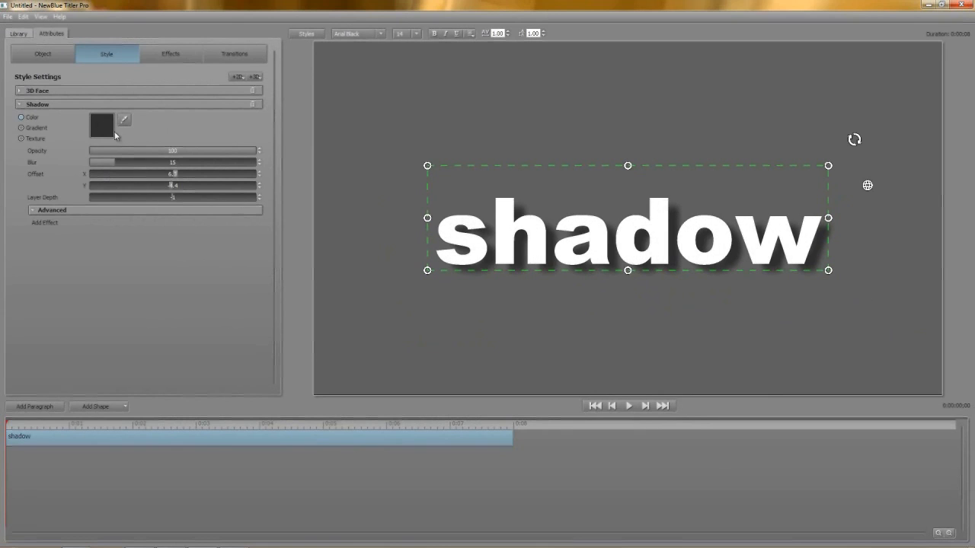
pyautogui.click(101, 125)
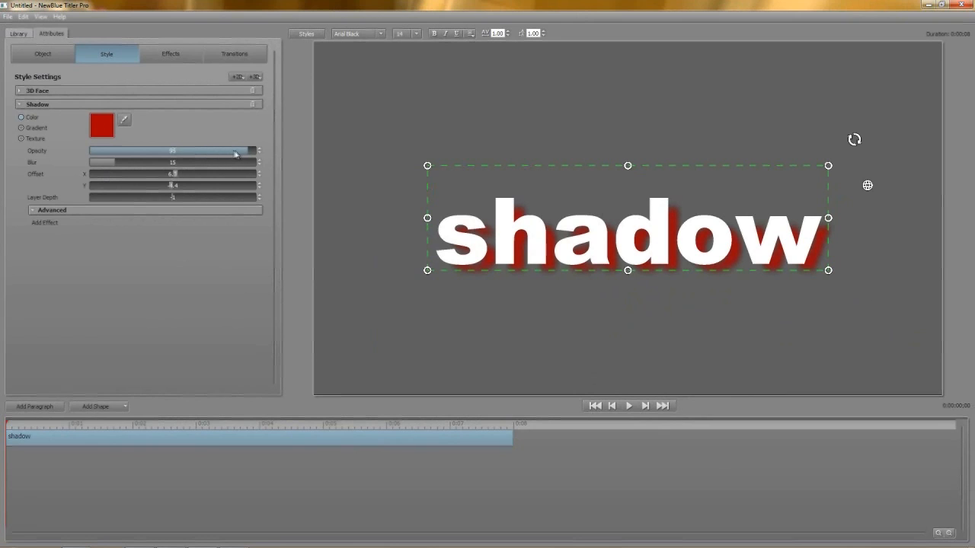
pyautogui.moveTo(237, 151); pyautogui.dragTo(259, 151)
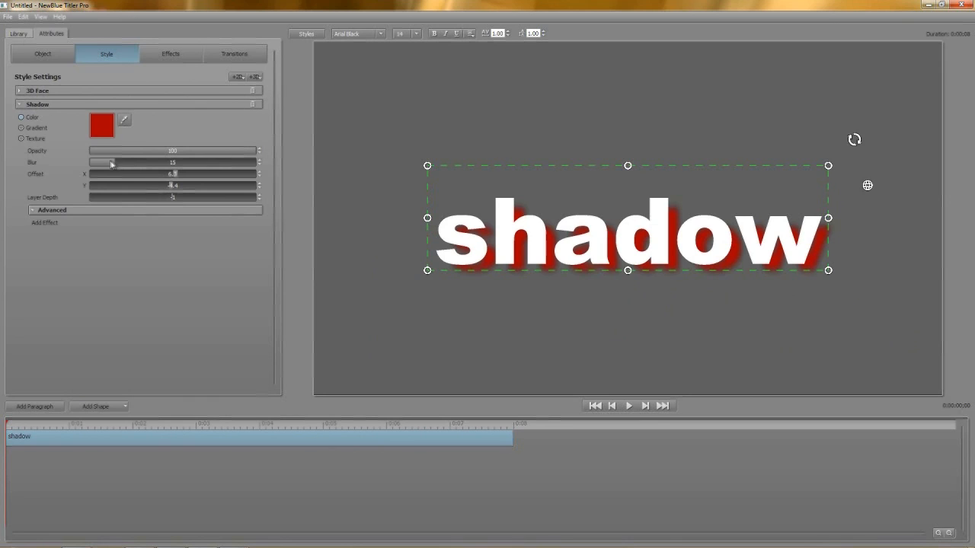
pyautogui.moveTo(111, 162); pyautogui.dragTo(173, 162)
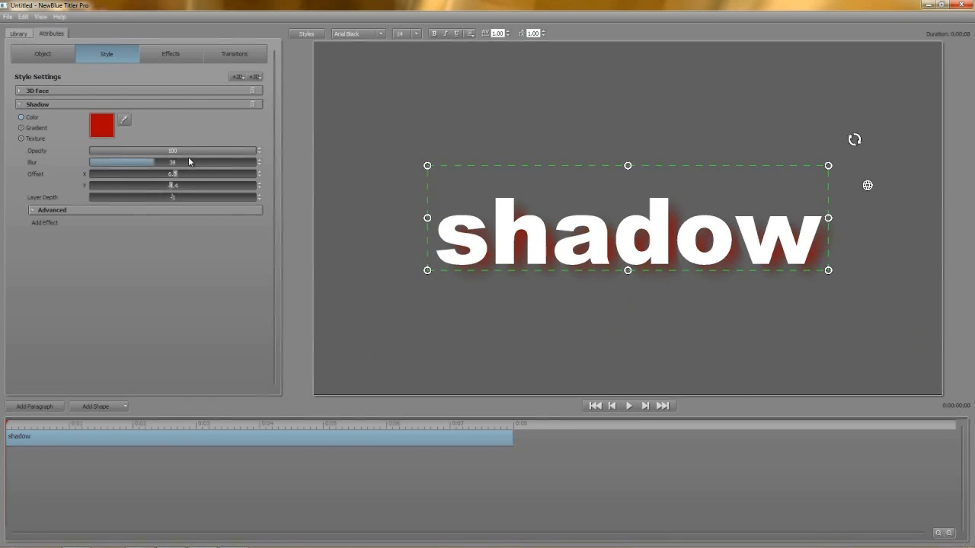
pyautogui.moveTo(152, 162); pyautogui.dragTo(103, 163)
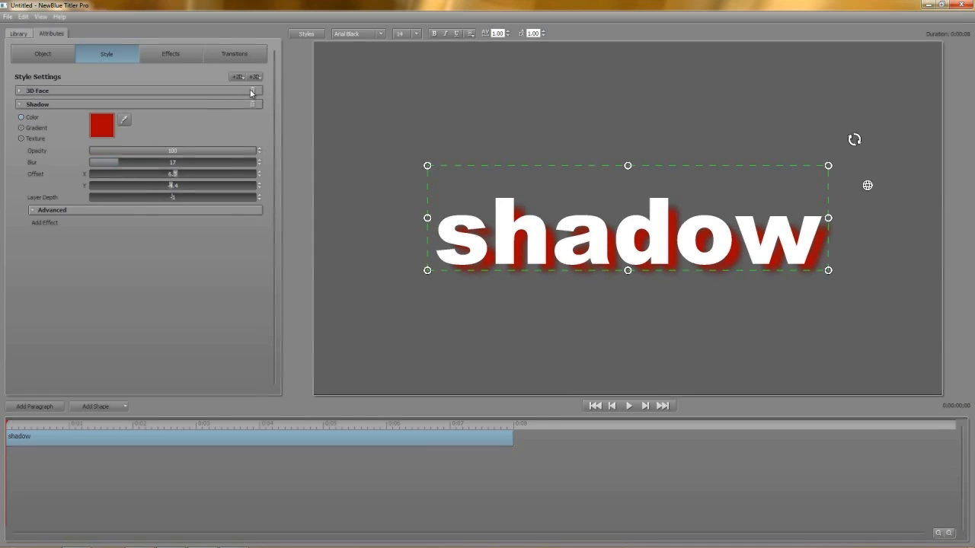
pyautogui.click(21, 90)
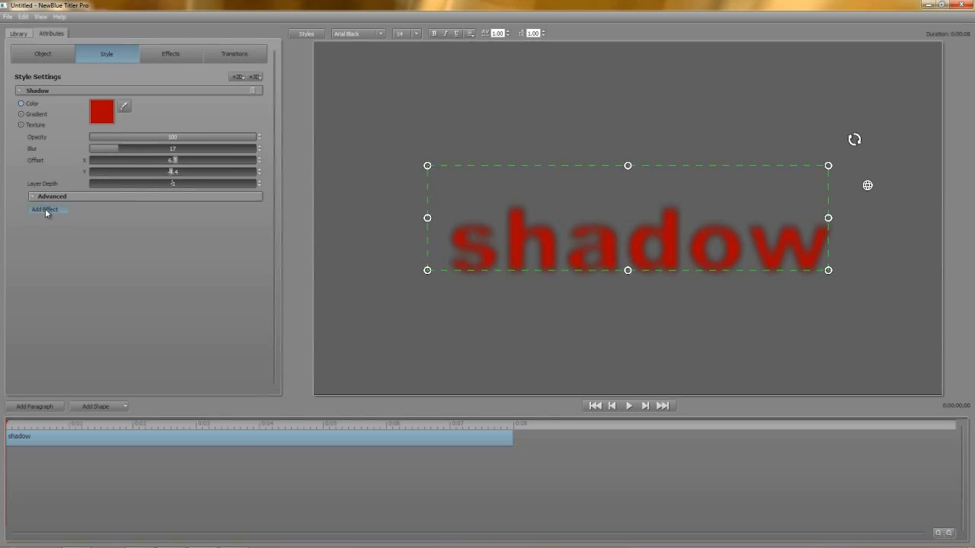
# Add the Starter Pack Shear Energy effect to the shadow title.
pyautogui.click(44, 210)
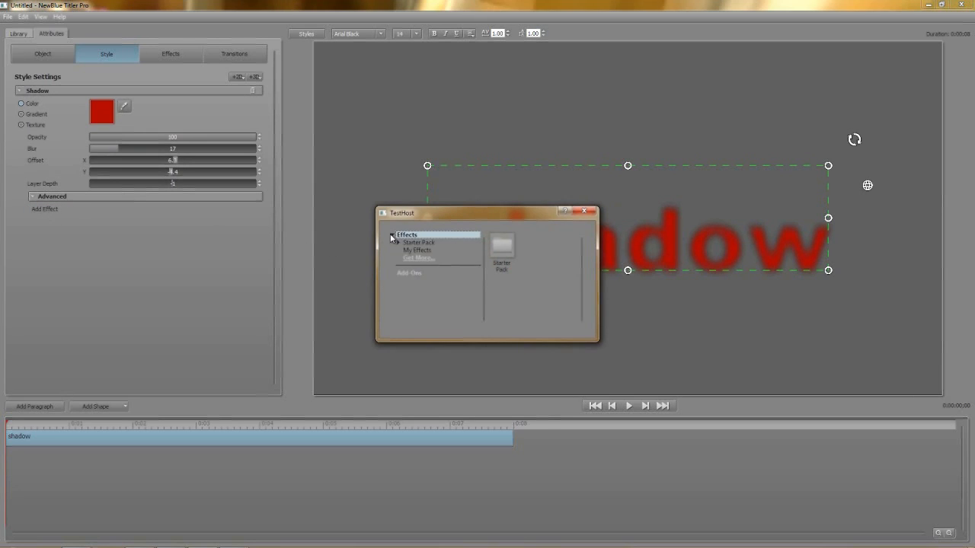
pyautogui.click(392, 243)
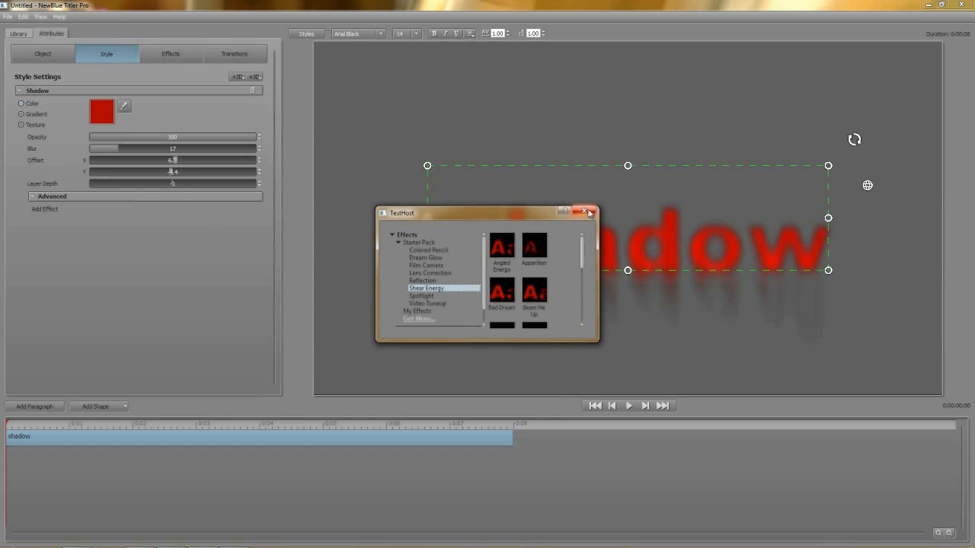
pyautogui.click(590, 212)
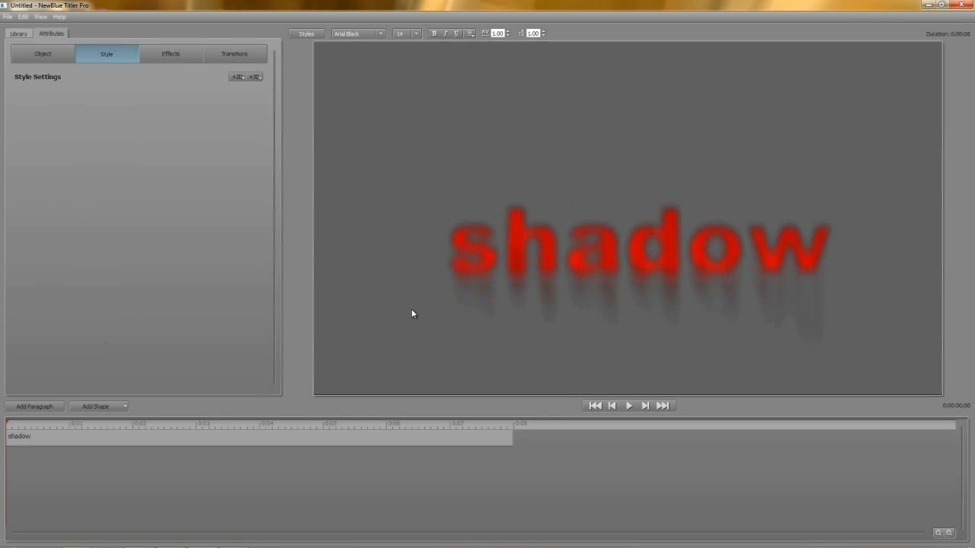
# Add a thick, slightly blurred, narrower red outline, remove the face, and add a new face layer.
pyautogui.click(254, 76)
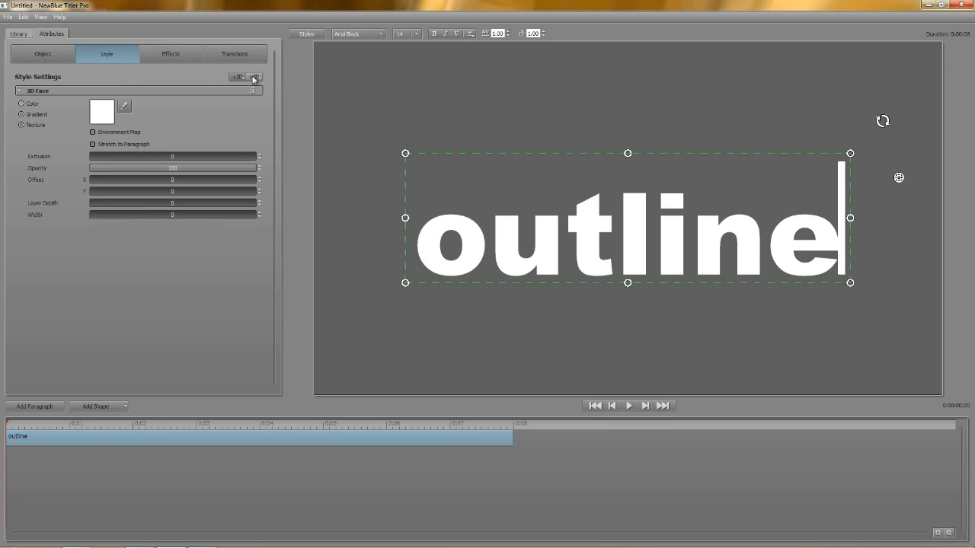
pyautogui.click(237, 77)
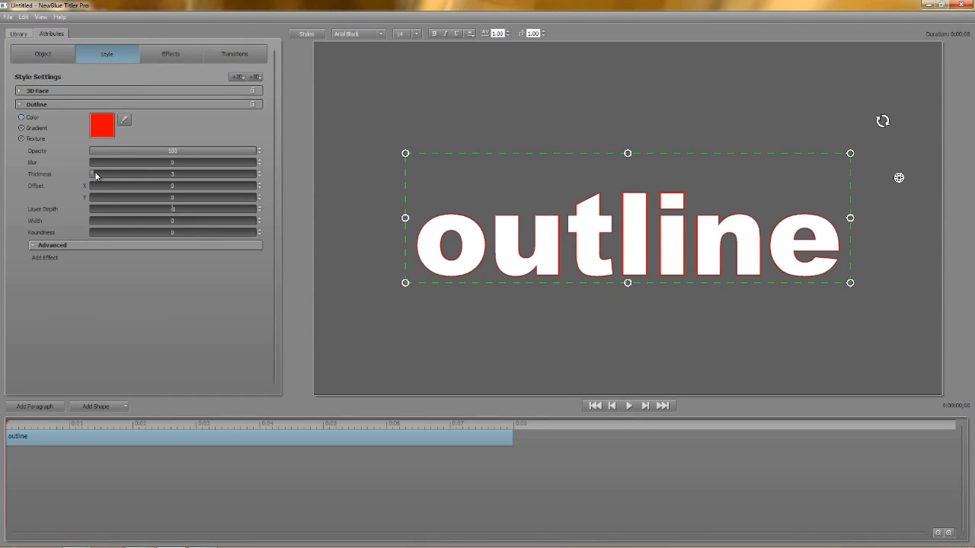
pyautogui.moveTo(97, 174); pyautogui.dragTo(130, 173)
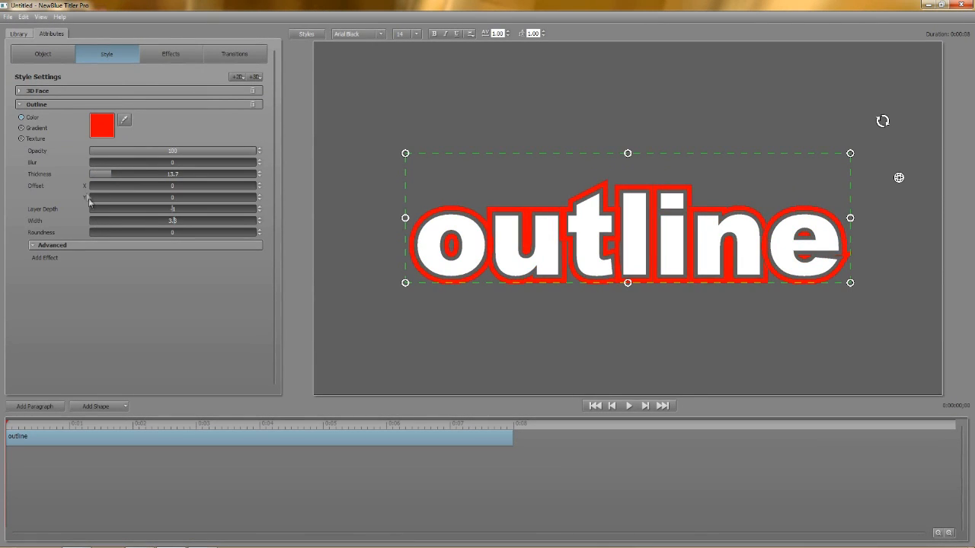
pyautogui.moveTo(97, 163); pyautogui.dragTo(110, 162)
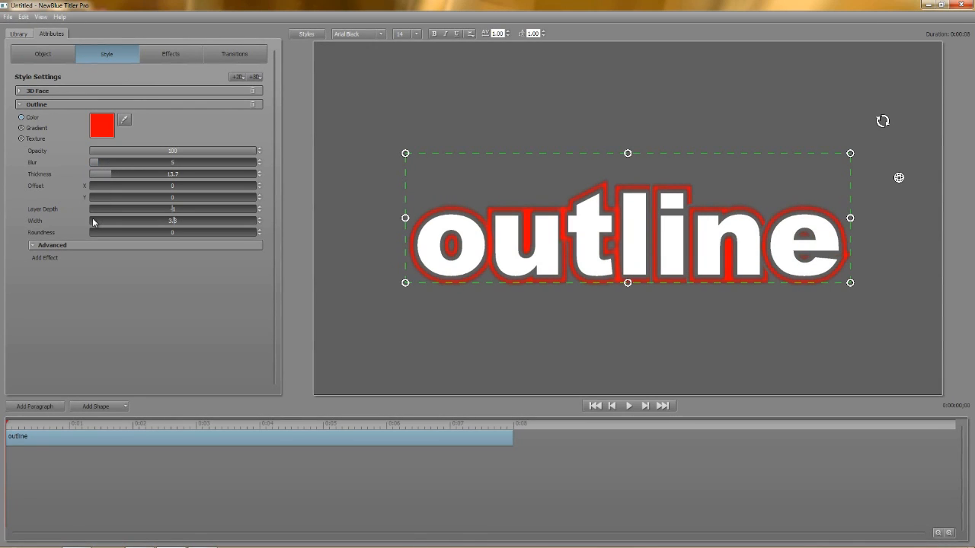
pyautogui.moveTo(175, 220); pyautogui.dragTo(152, 220)
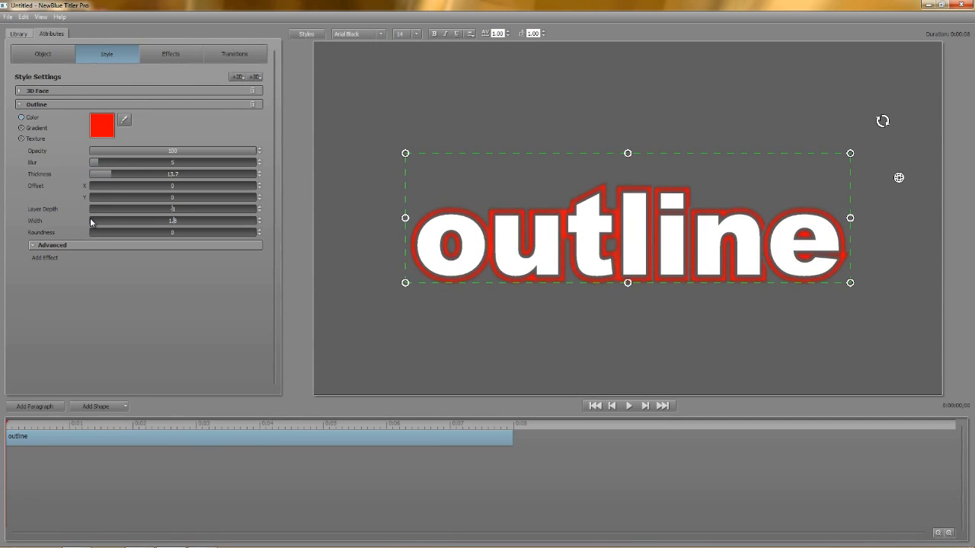
pyautogui.click(19, 90)
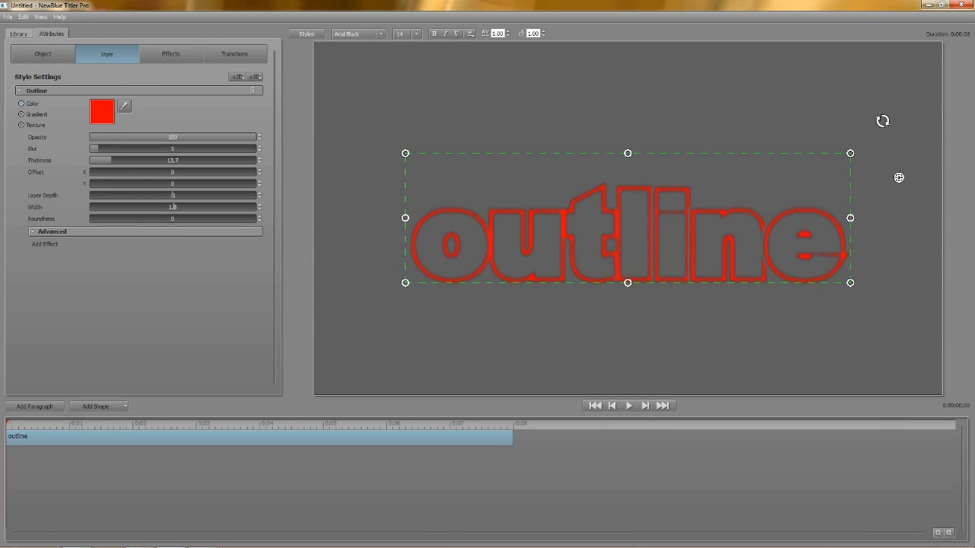
pyautogui.click(32, 104)
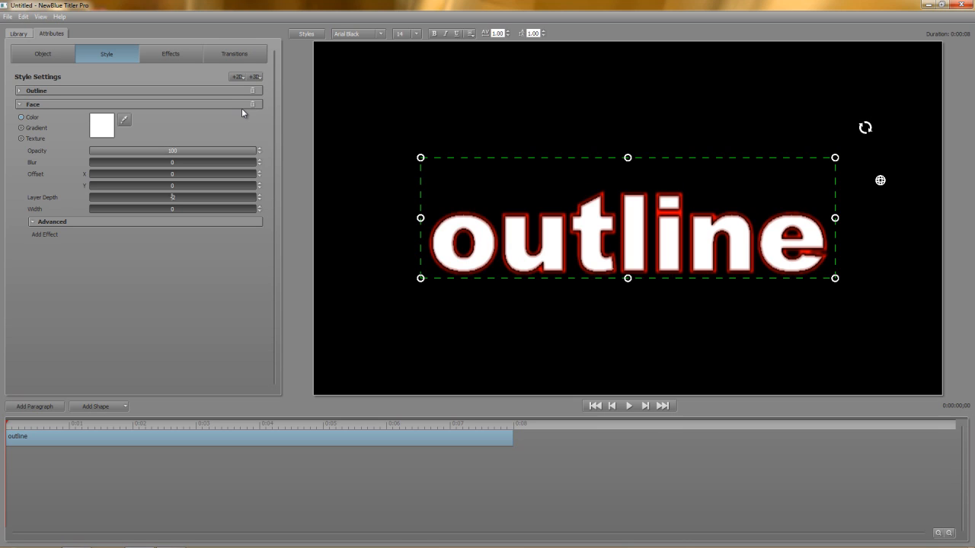
# Fill the new face with a blue image texture, briefly blurring it and then removing the blur.
pyautogui.click(21, 139)
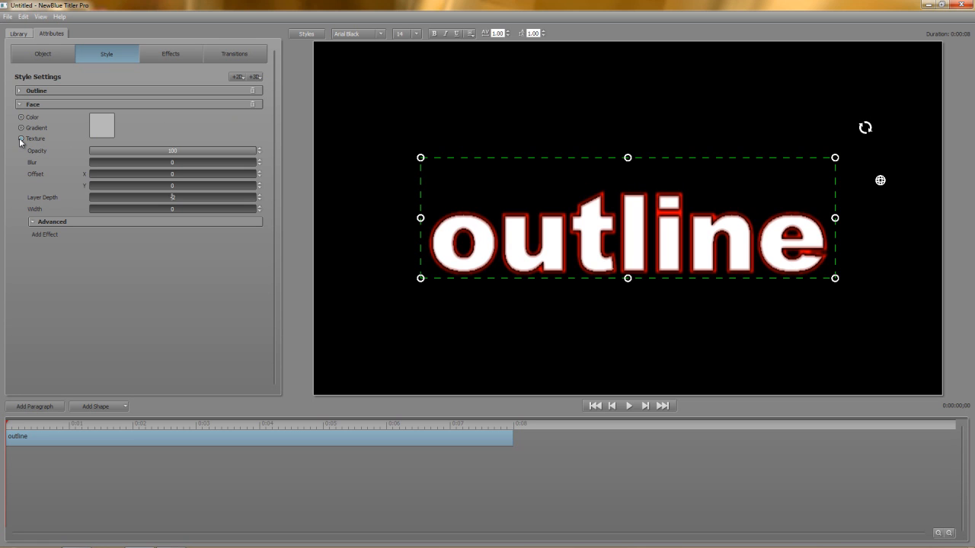
pyautogui.click(22, 139)
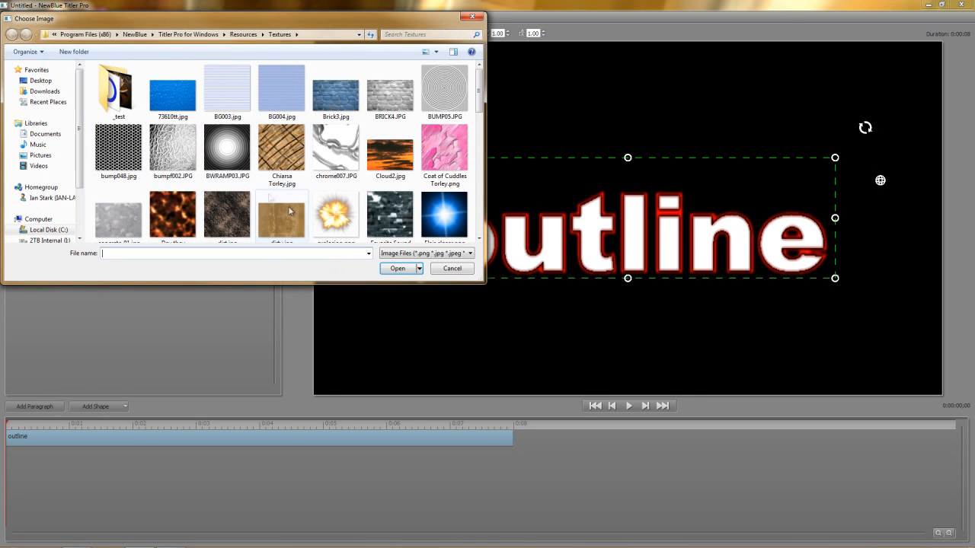
pyautogui.click(451, 268)
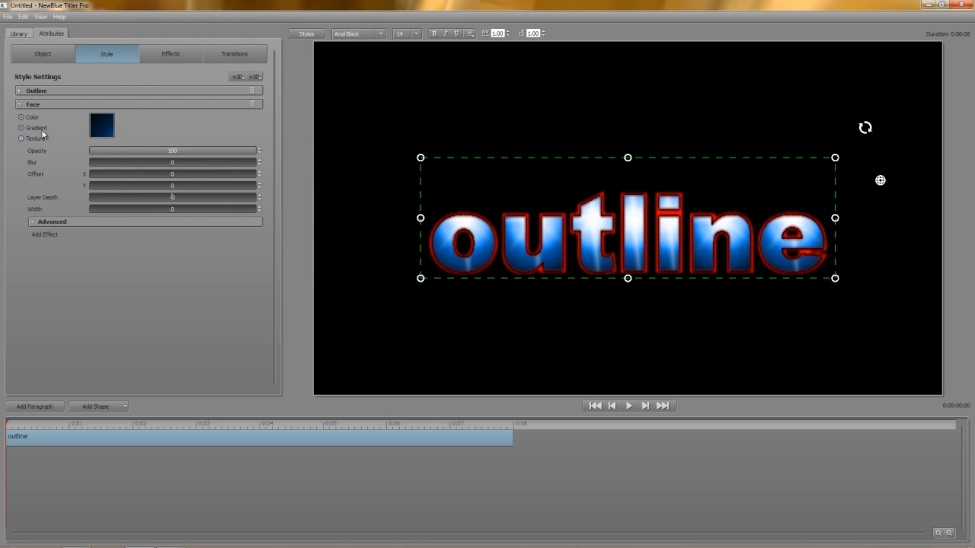
pyautogui.moveTo(91, 162); pyautogui.dragTo(148, 162)
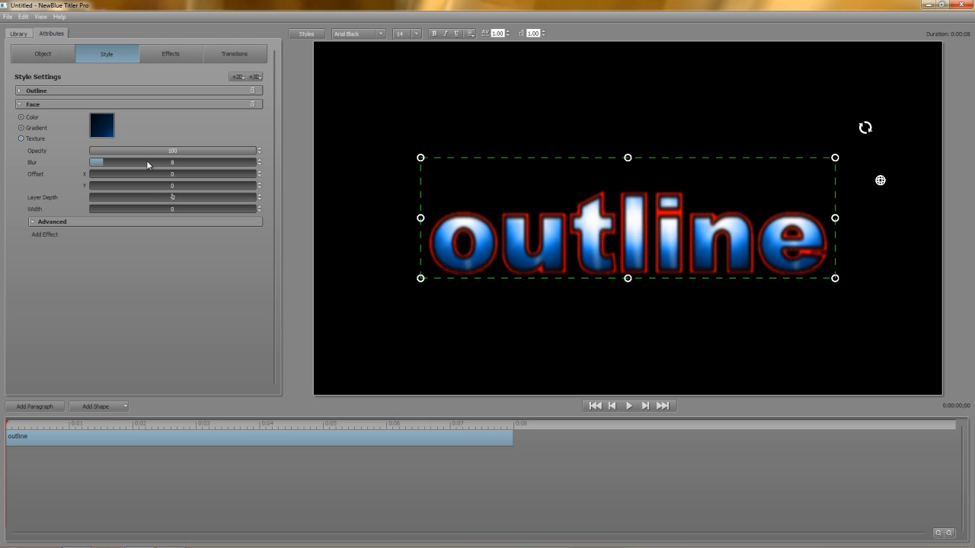
pyautogui.moveTo(172, 162); pyautogui.dragTo(94, 162)
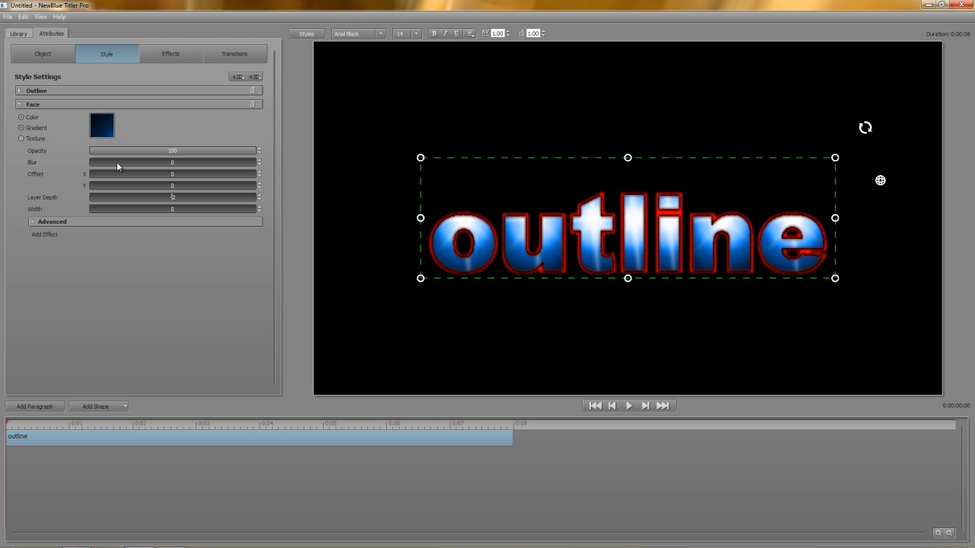